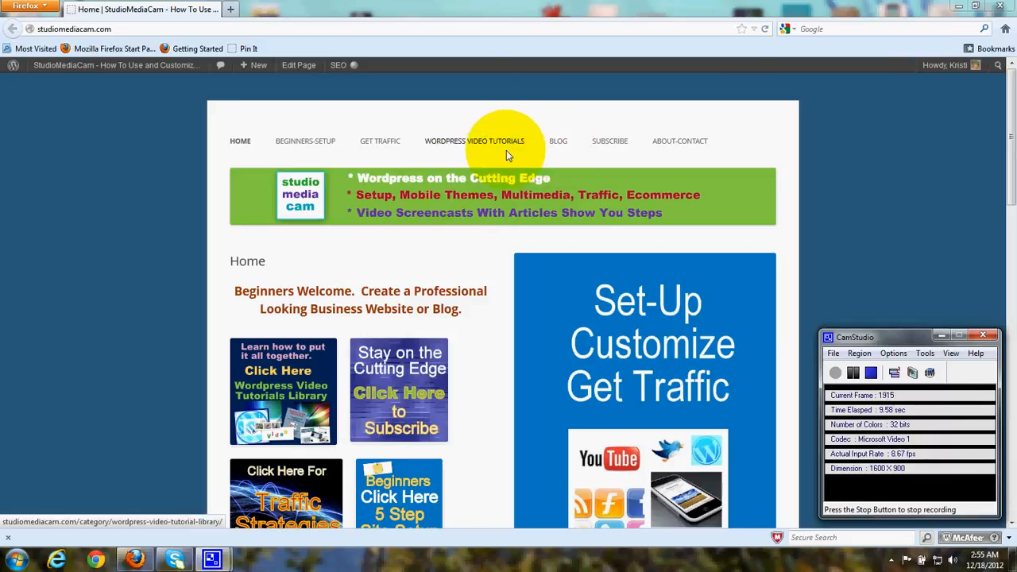
{"action": "mouse_move", "coordinate": [527, 349]}
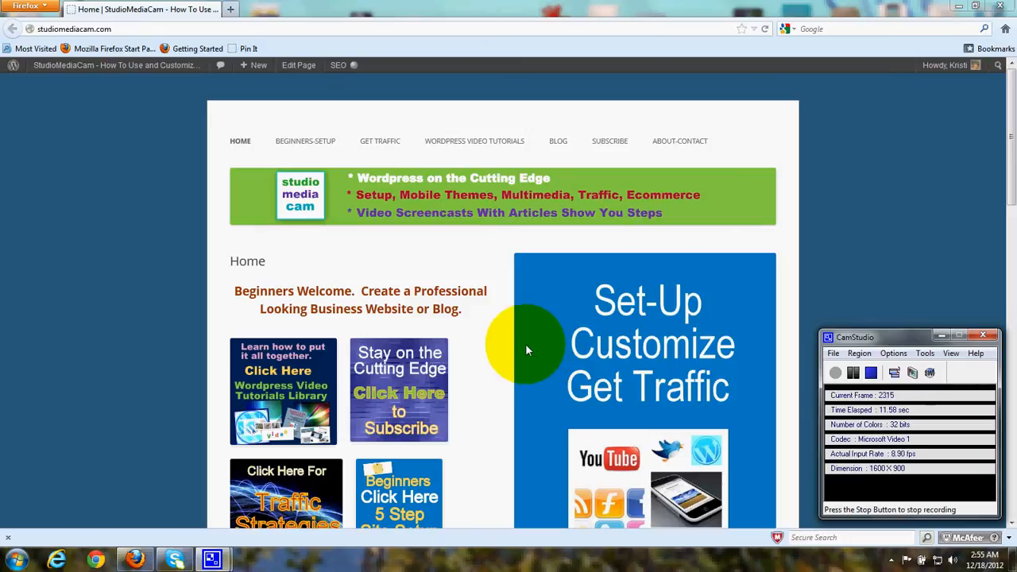
{"action": "mouse_move", "coordinate": [495, 337]}
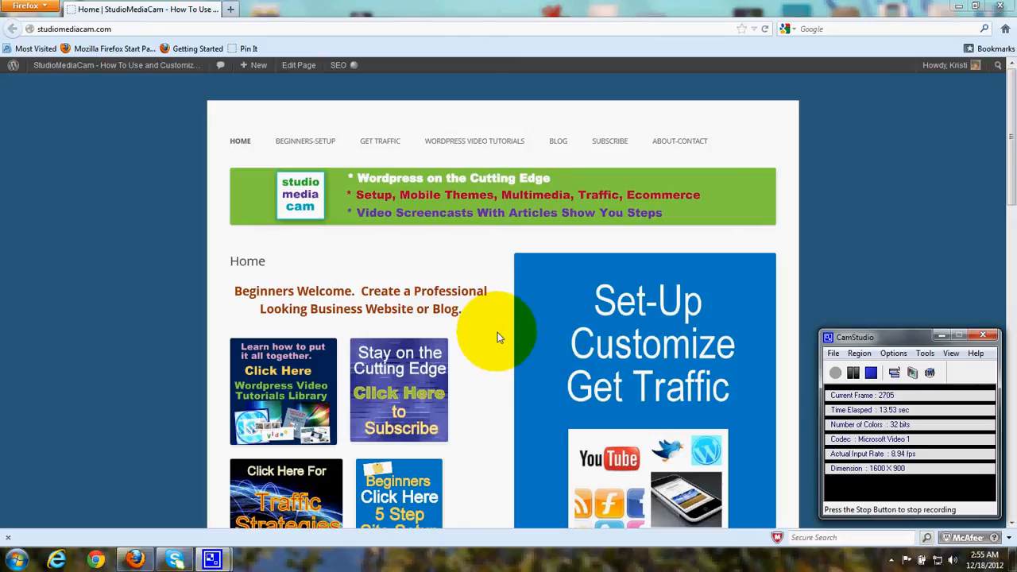
{"action": "mouse_move", "coordinate": [489, 346]}
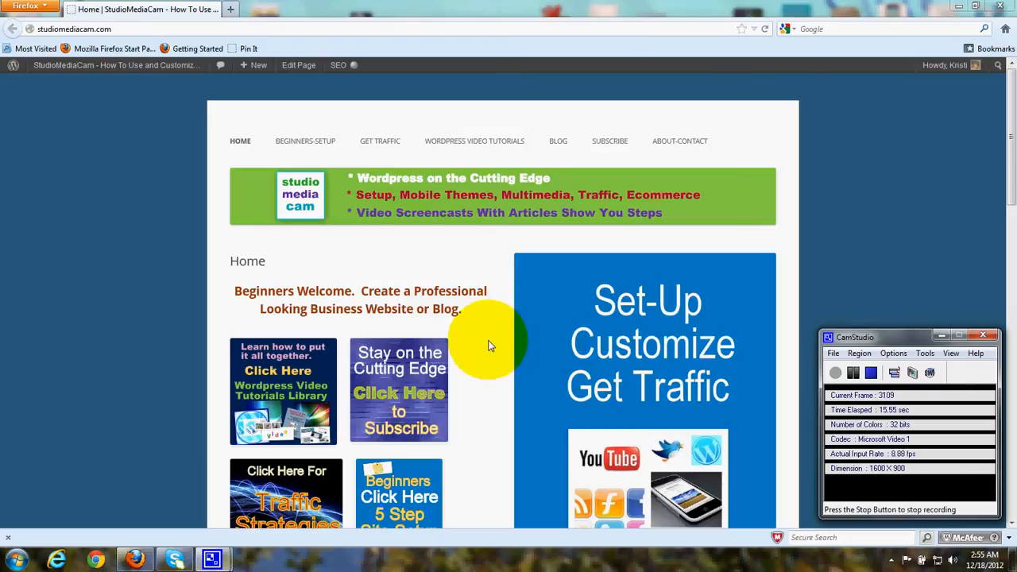
{"action": "mouse_move", "coordinate": [562, 155]}
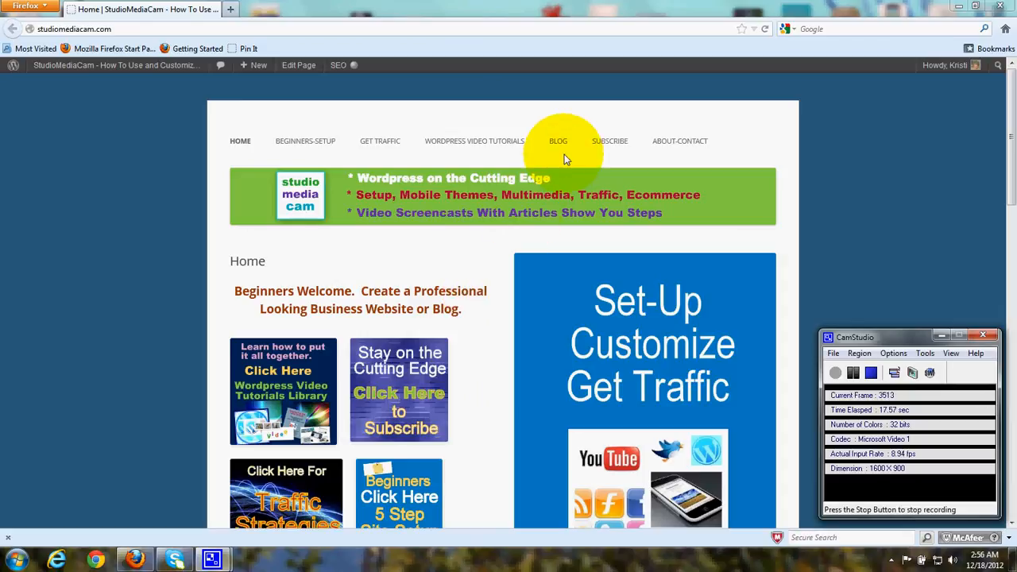
{"action": "mouse_move", "coordinate": [562, 162]}
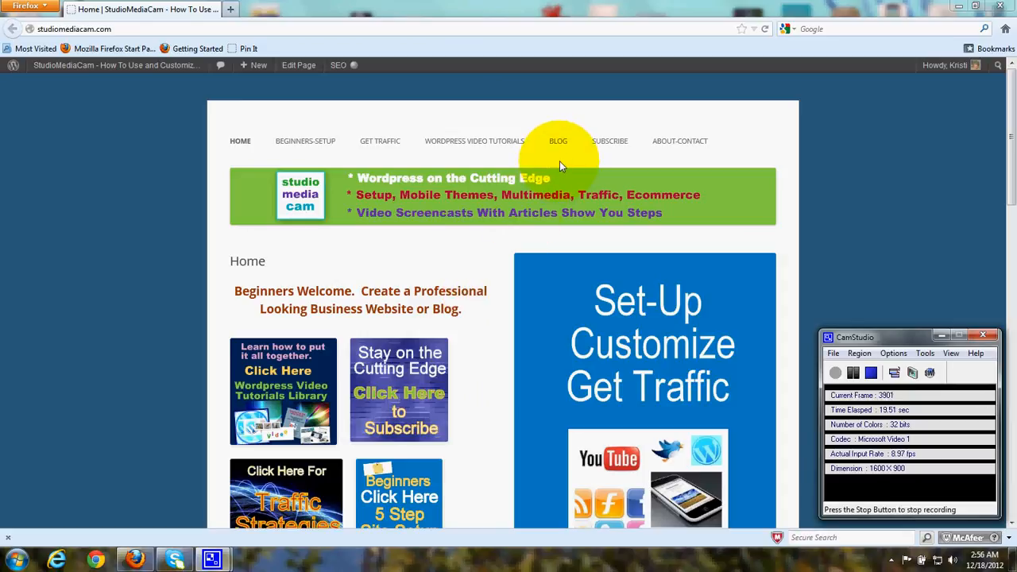
{"action": "mouse_move", "coordinate": [502, 163]}
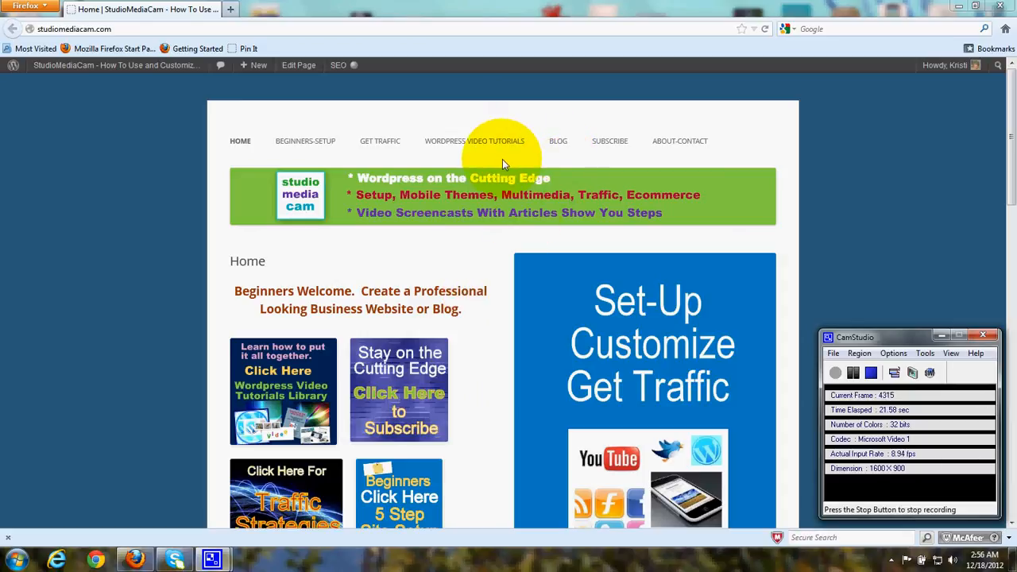
{"action": "mouse_move", "coordinate": [514, 167]}
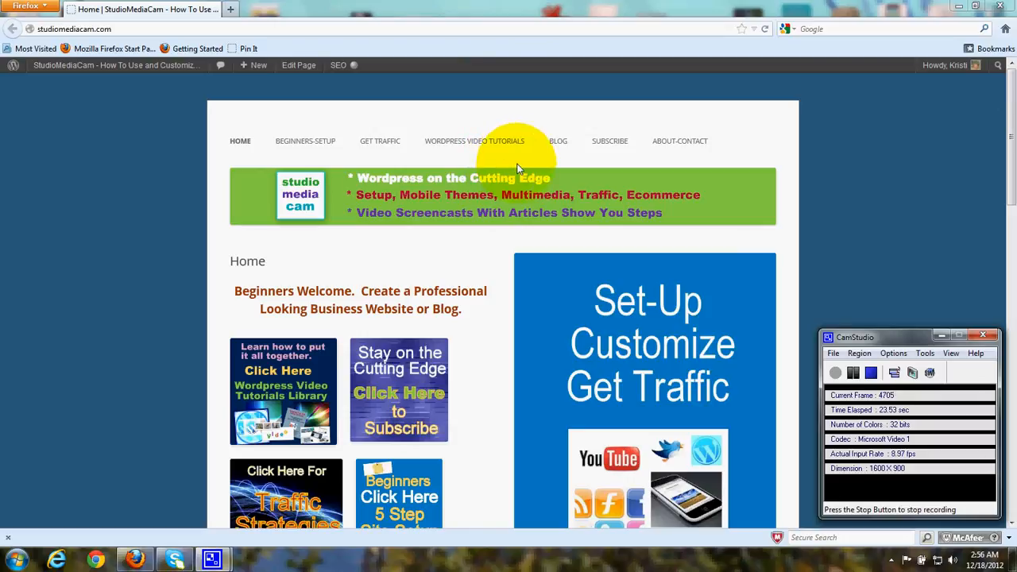
{"action": "mouse_move", "coordinate": [560, 167]}
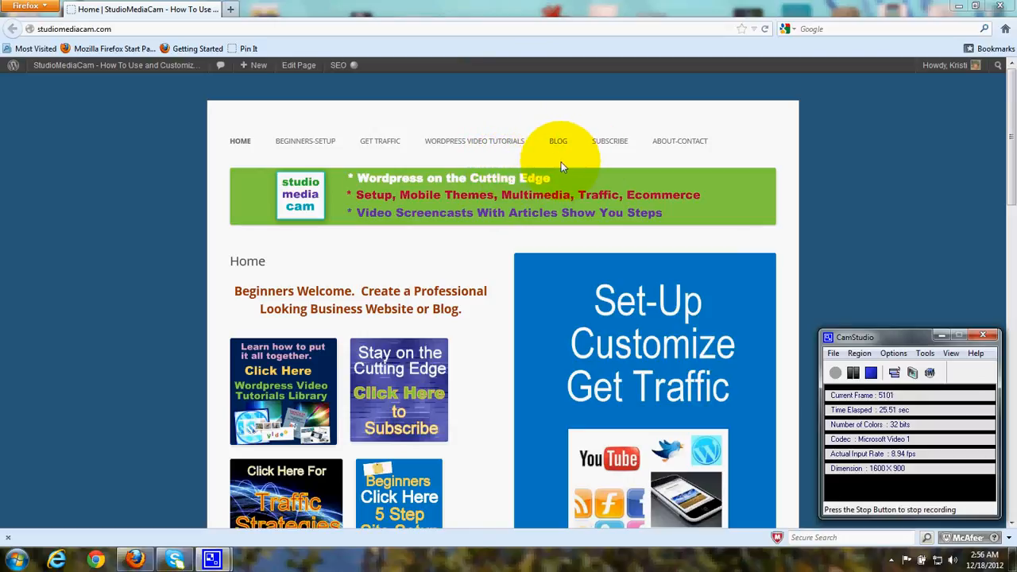
{"action": "mouse_move", "coordinate": [564, 315]}
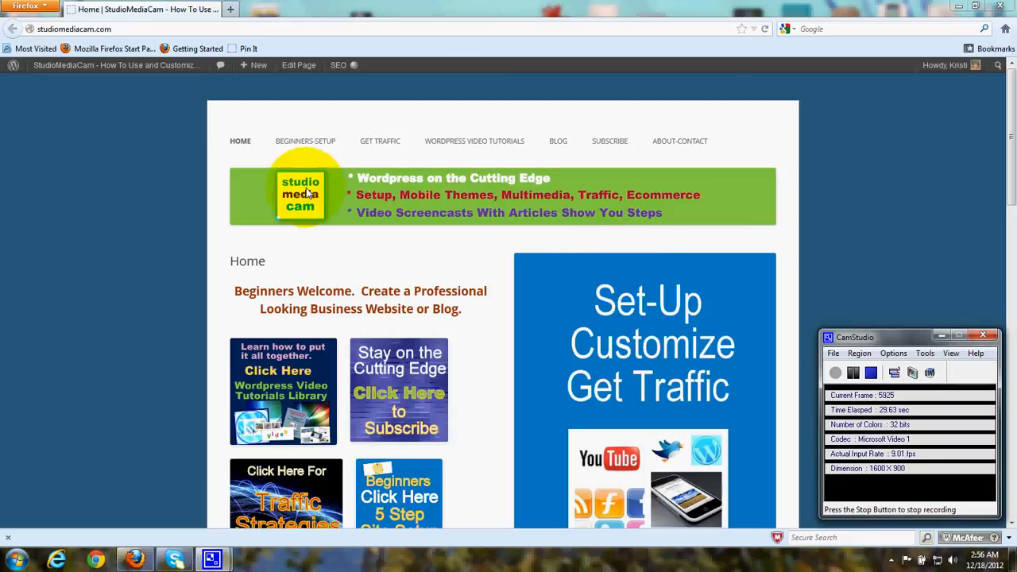
{"action": "mouse_move", "coordinate": [485, 372]}
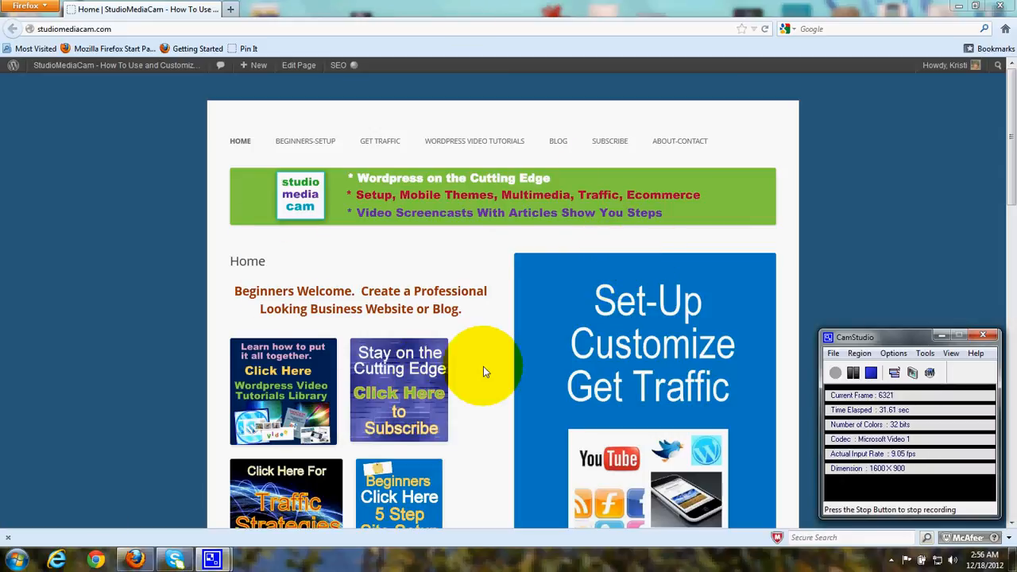
{"action": "mouse_move", "coordinate": [373, 158]}
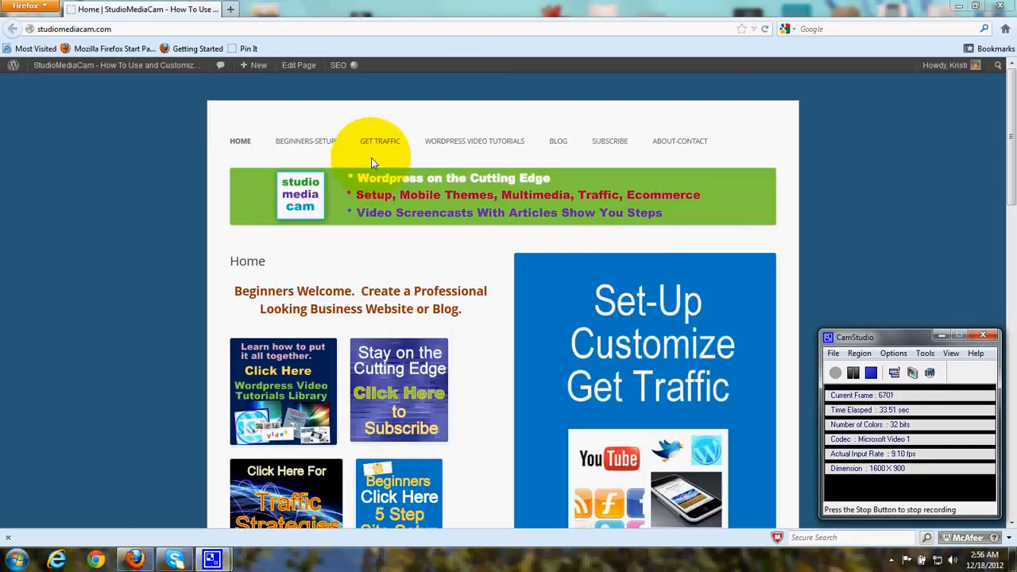
{"action": "mouse_move", "coordinate": [240, 151]}
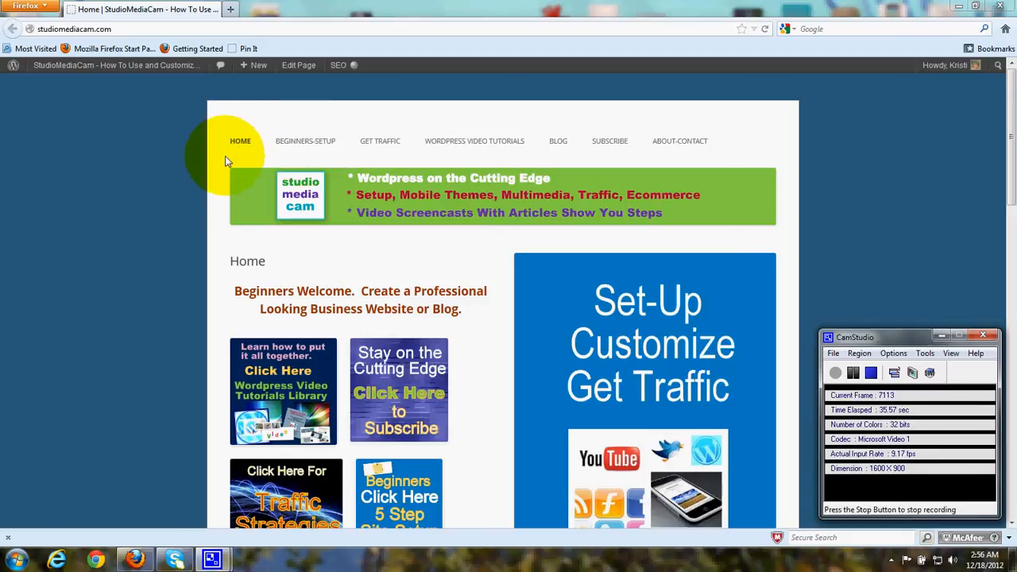
{"action": "mouse_move", "coordinate": [273, 157]}
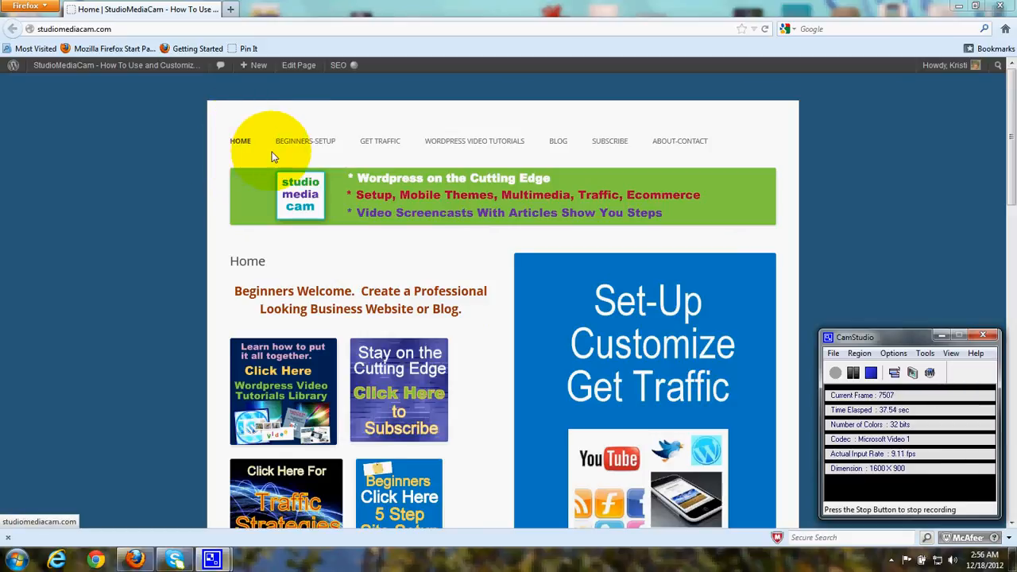
{"action": "mouse_move", "coordinate": [578, 163]}
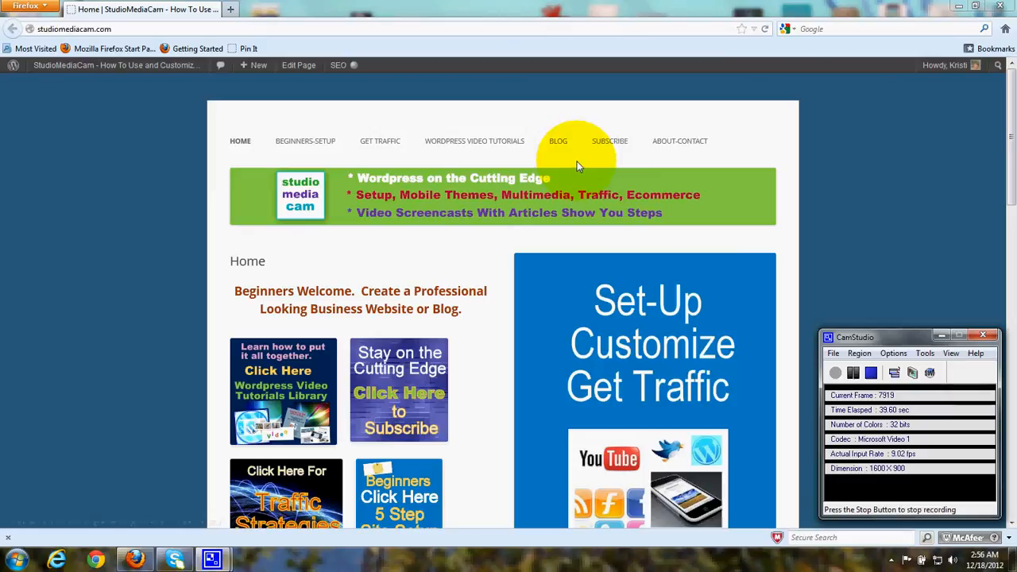
{"action": "mouse_move", "coordinate": [569, 162]}
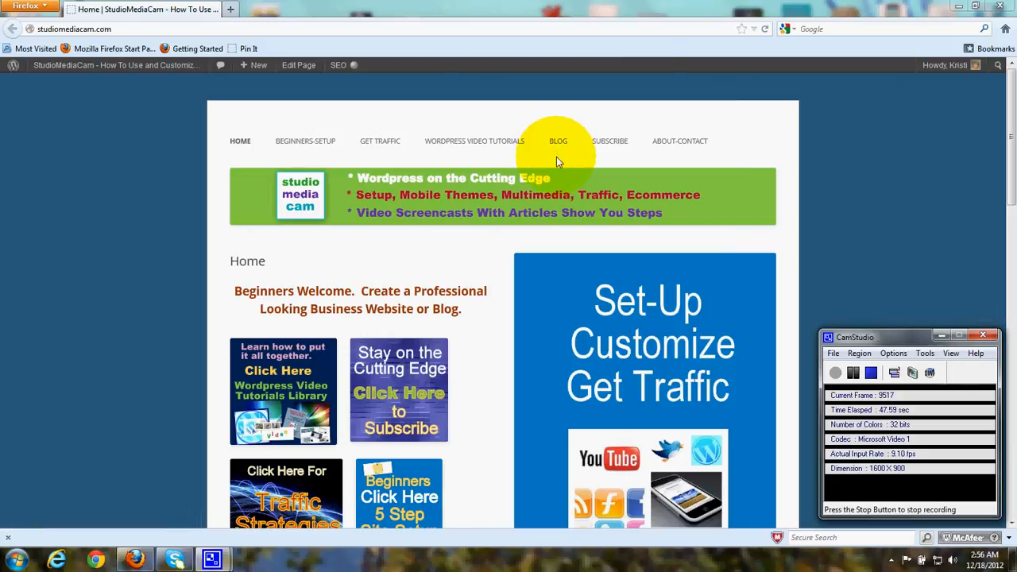
{"action": "mouse_move", "coordinate": [67, 76]}
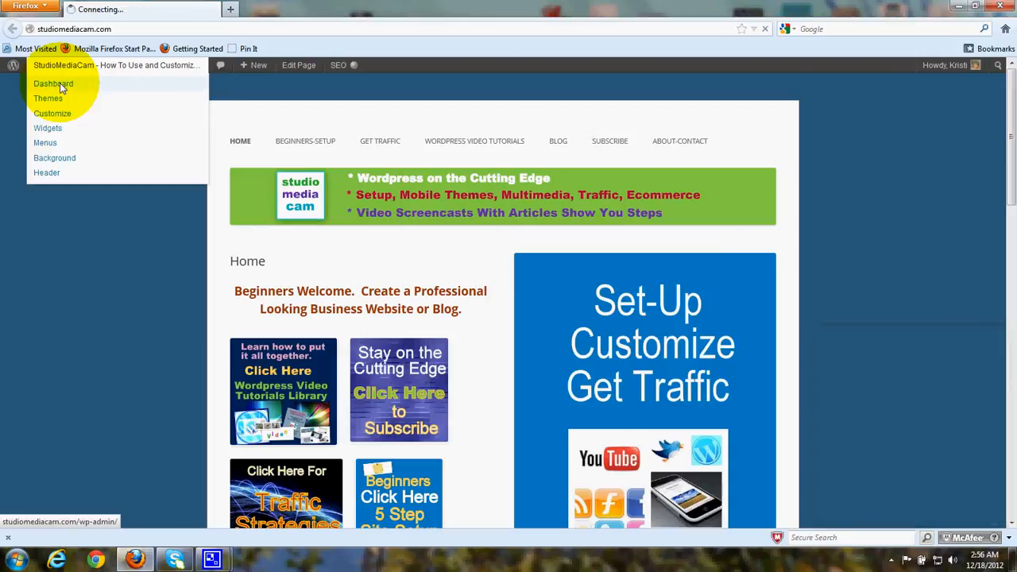
Step: Go from the live site to the wp-admin Dashboard via the admin bar
{"action": "left_click", "coordinate": [54, 83]}
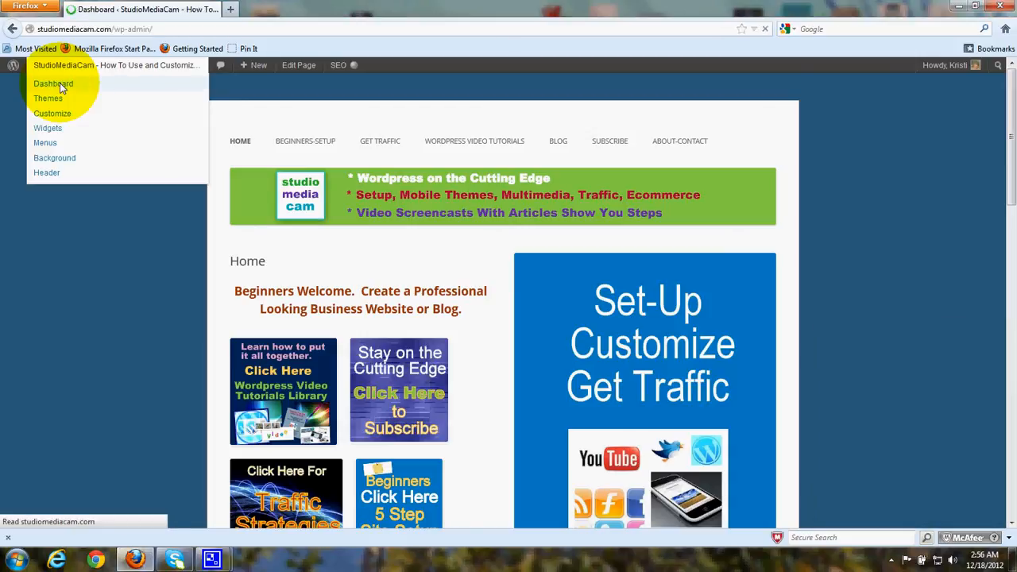
{"action": "left_click", "coordinate": [54, 83]}
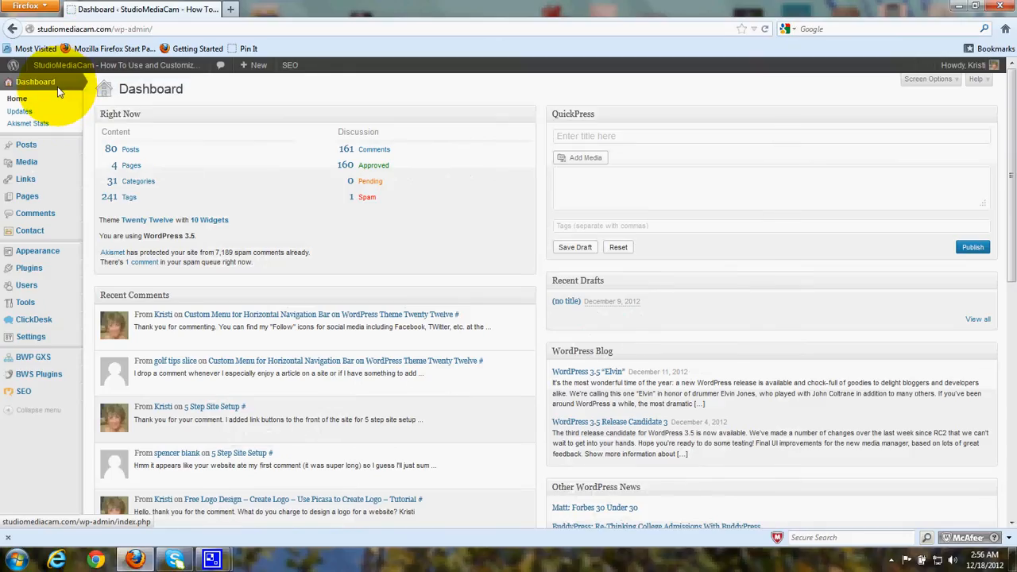
{"action": "mouse_move", "coordinate": [27, 197]}
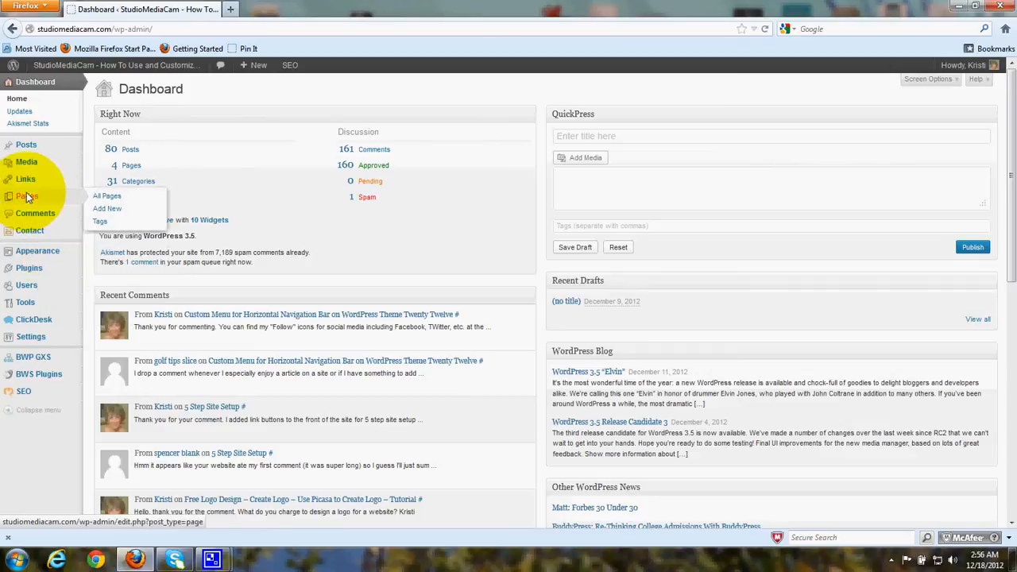
{"action": "mouse_move", "coordinate": [29, 197]}
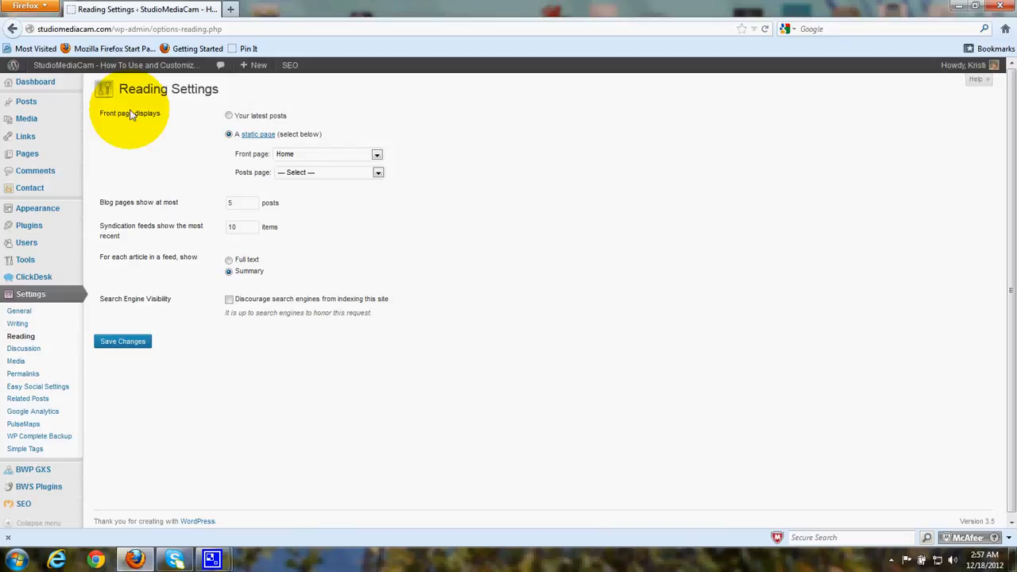
{"action": "mouse_move", "coordinate": [157, 120]}
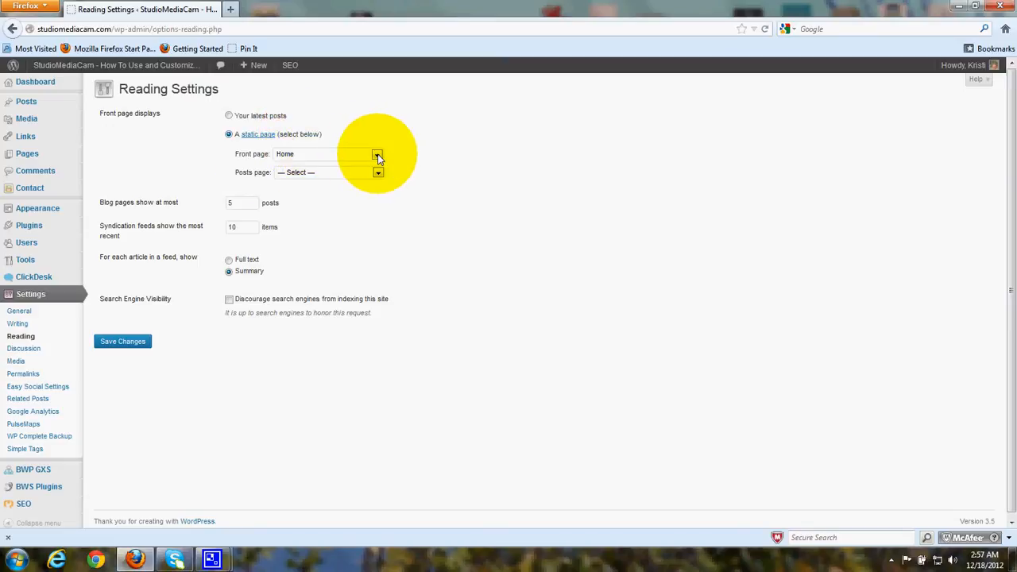
{"action": "mouse_move", "coordinate": [310, 159]}
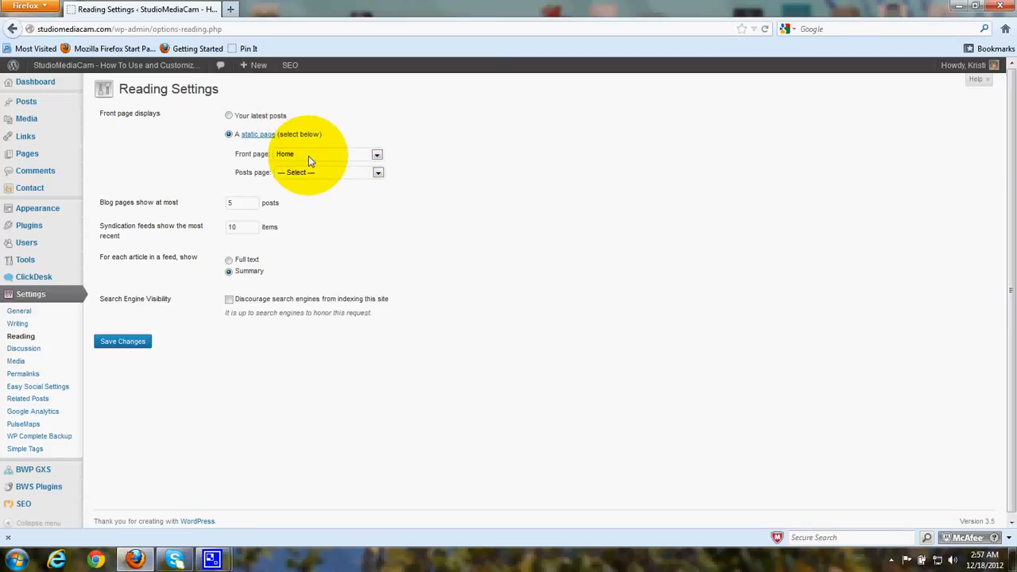
{"action": "mouse_move", "coordinate": [99, 173]}
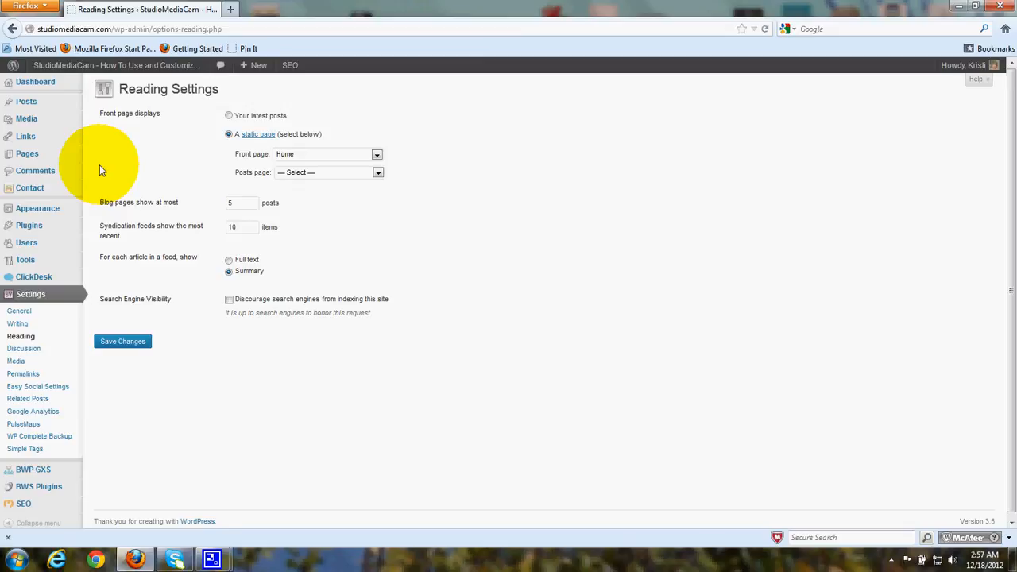
{"action": "mouse_move", "coordinate": [96, 200]}
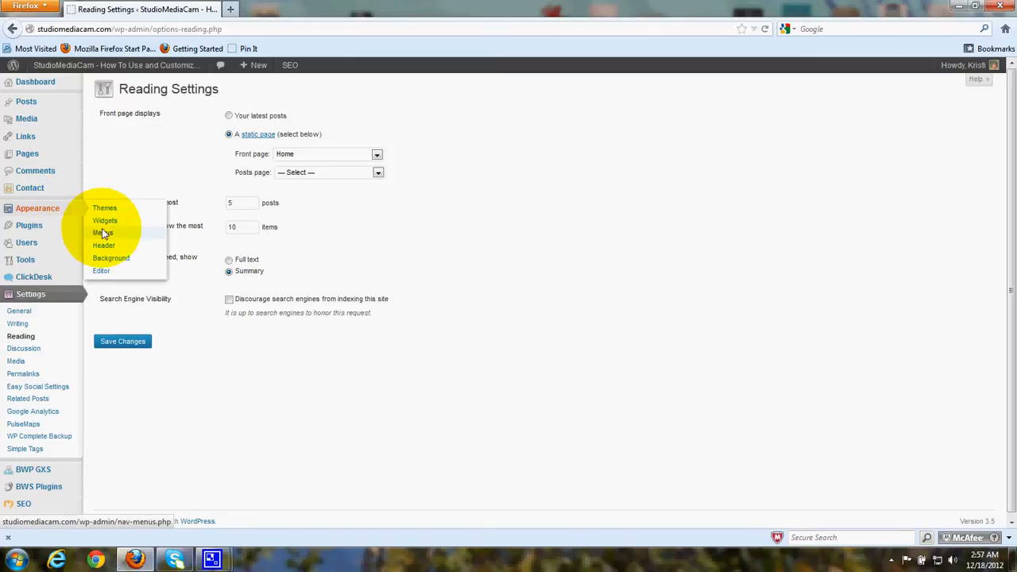
Step: Go to Appearance > Menus showing the 'short horizontal menu bar' menu items
{"action": "left_click", "coordinate": [101, 232]}
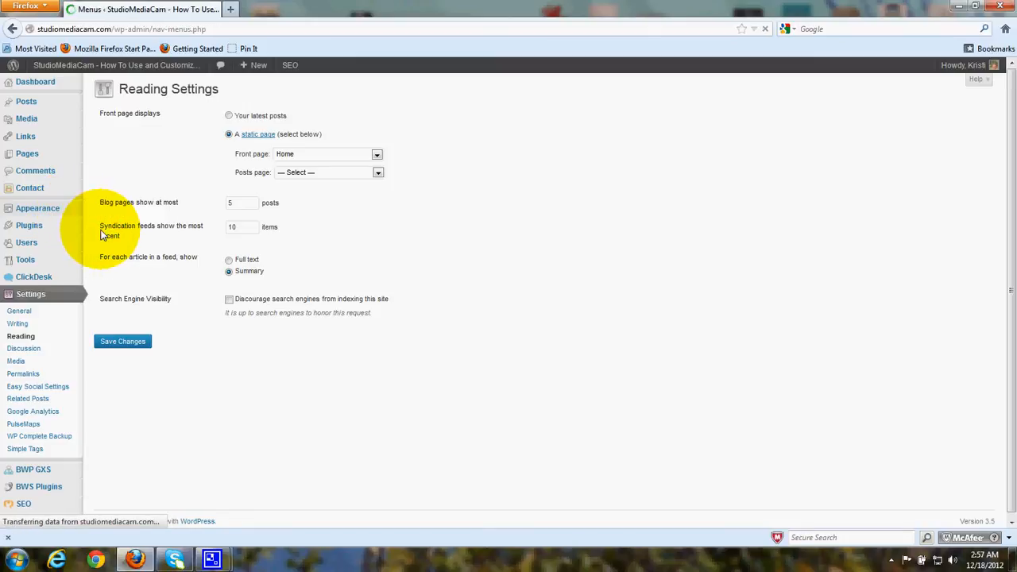
{"action": "left_click", "coordinate": [19, 250]}
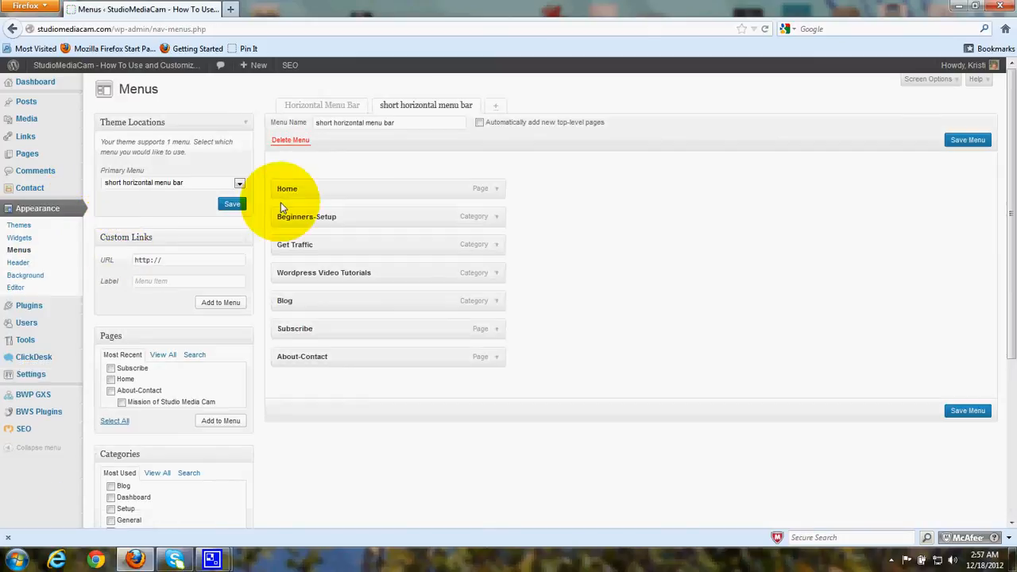
{"action": "mouse_move", "coordinate": [559, 230]}
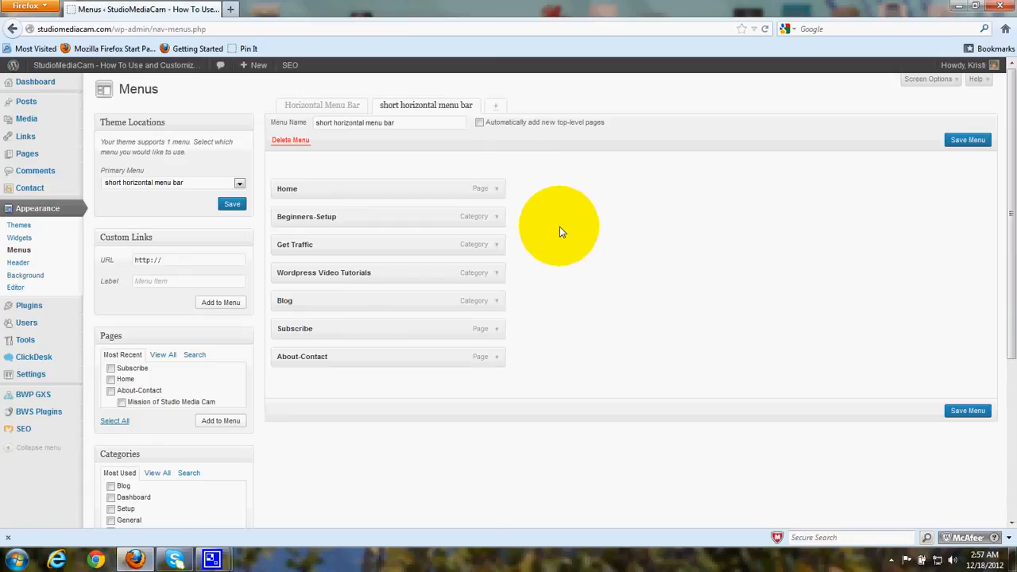
{"action": "mouse_move", "coordinate": [556, 241]}
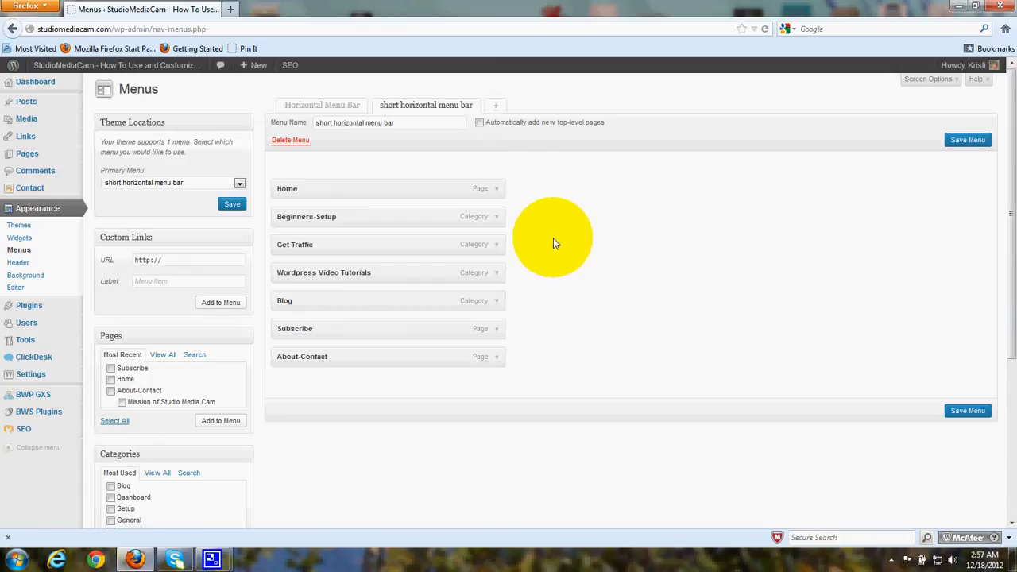
{"action": "mouse_move", "coordinate": [569, 251]}
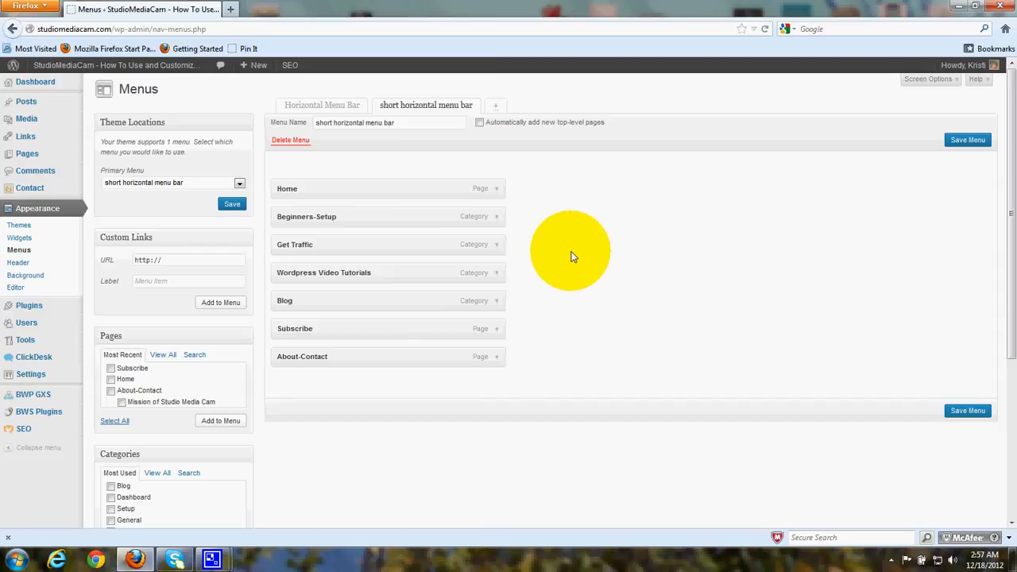
{"action": "mouse_move", "coordinate": [397, 141]}
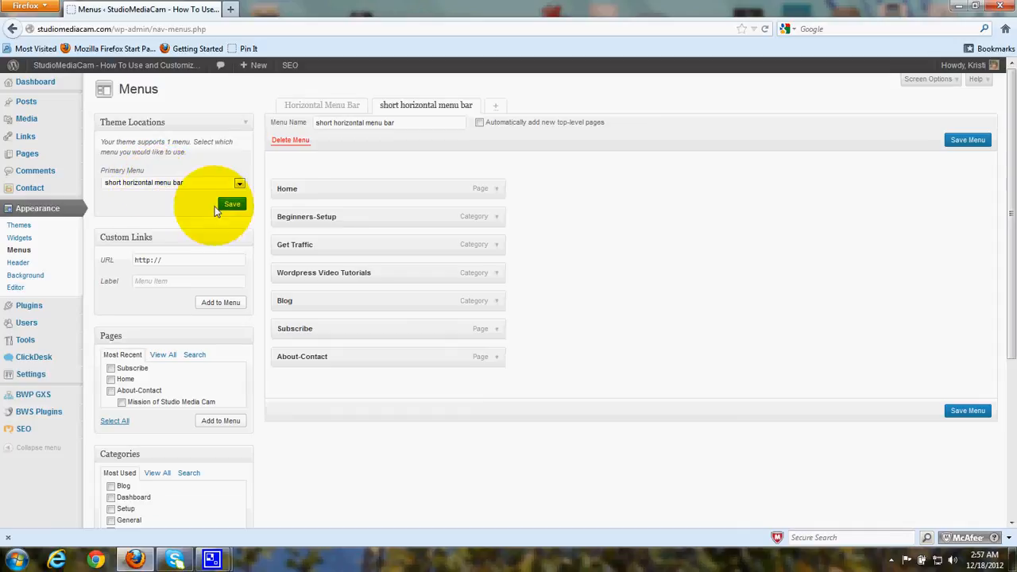
{"action": "mouse_move", "coordinate": [619, 270]}
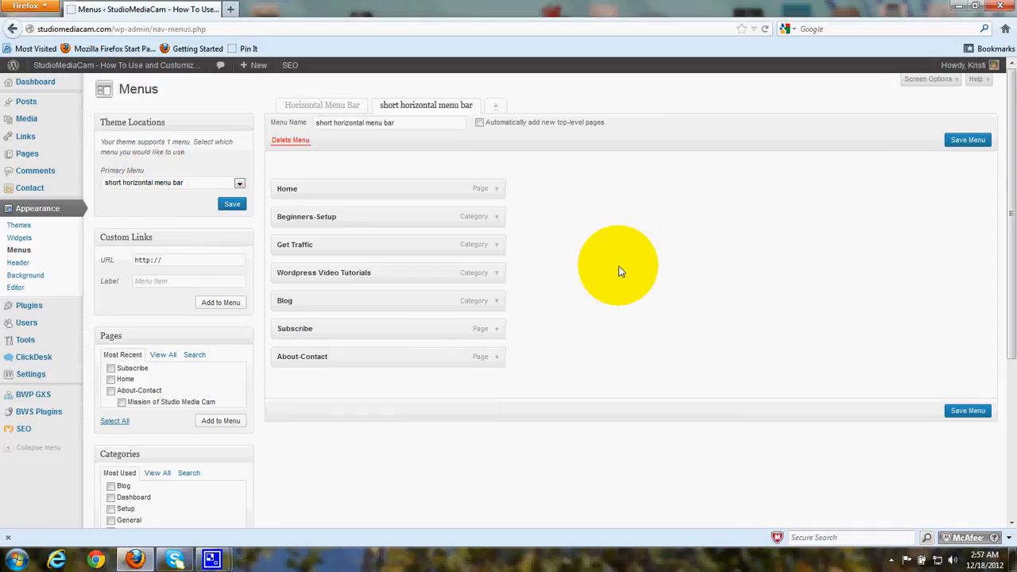
{"action": "scroll", "scroll_direction": "down", "scroll_amount": 3}
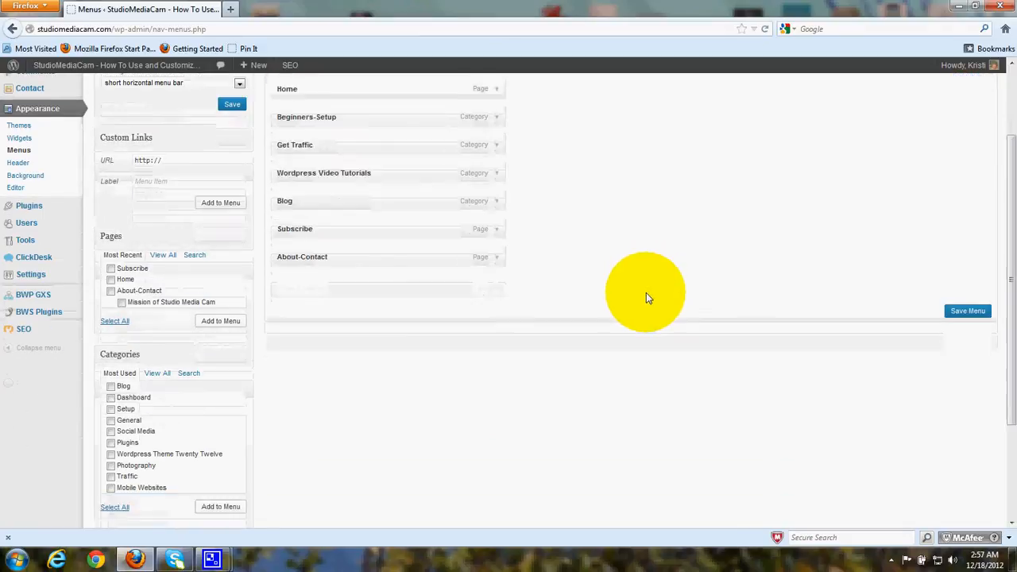
{"action": "scroll", "scroll_direction": "down", "scroll_amount": 3}
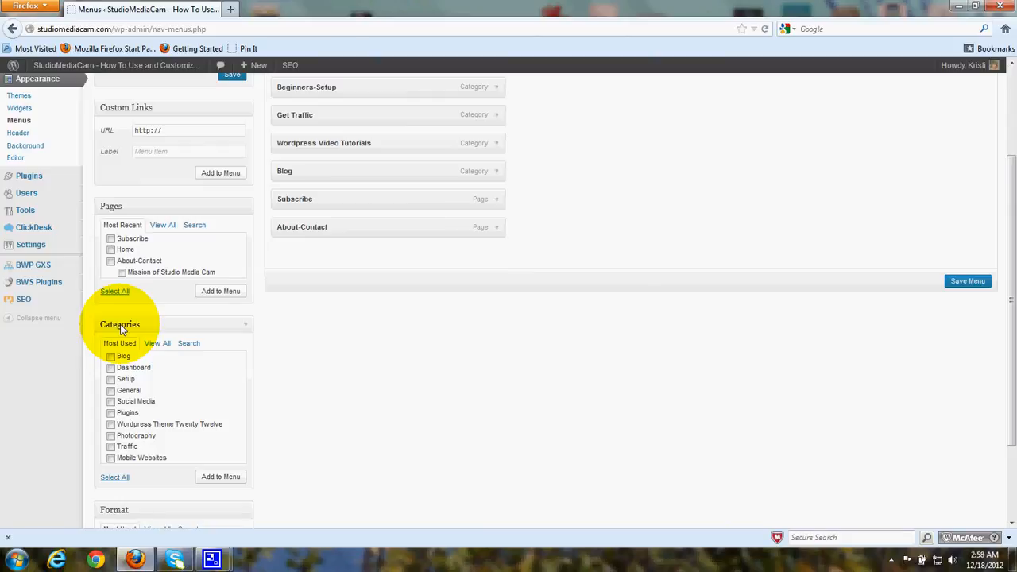
{"action": "mouse_move", "coordinate": [174, 264]}
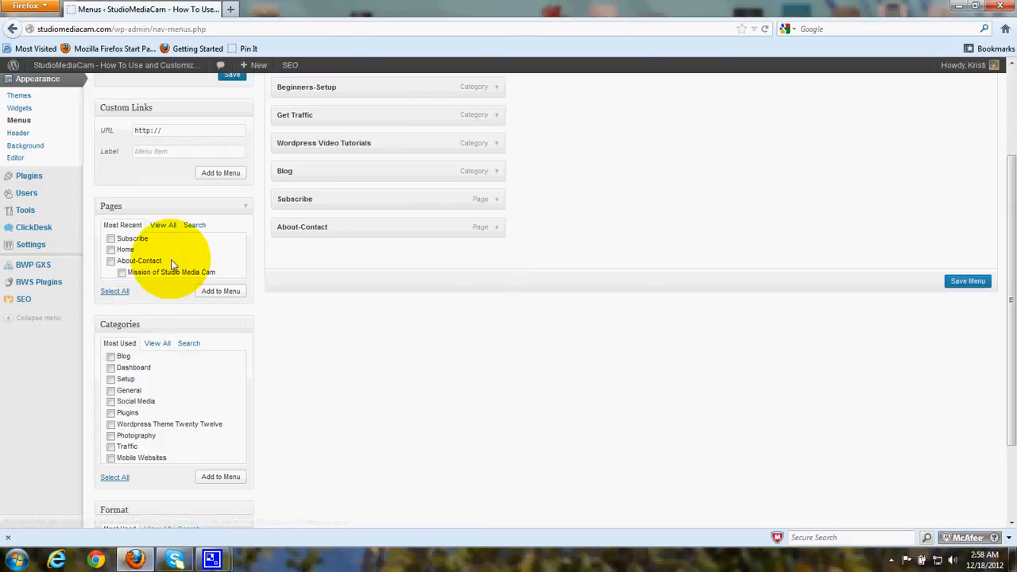
{"action": "mouse_move", "coordinate": [356, 346]}
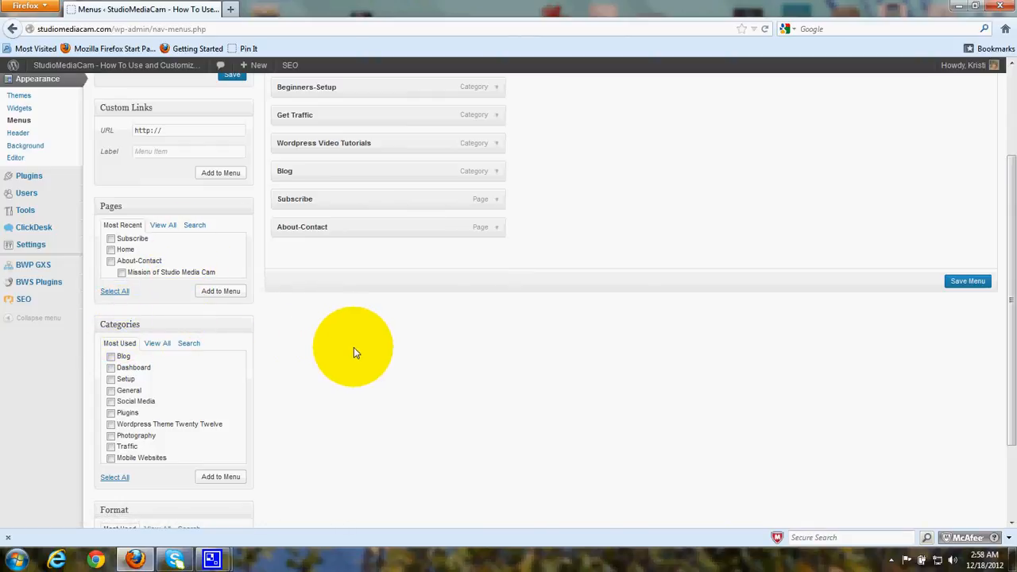
{"action": "mouse_move", "coordinate": [667, 334]}
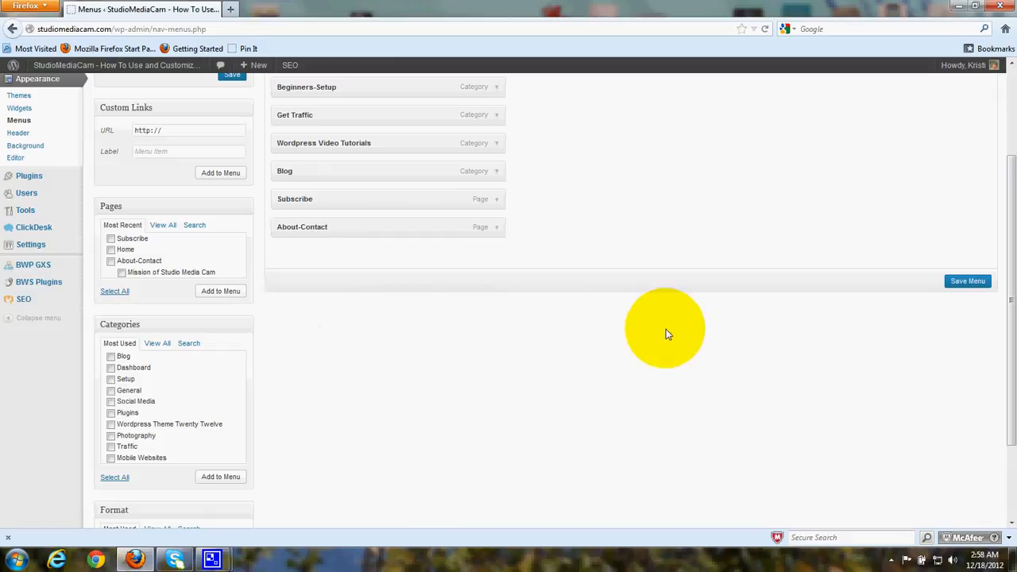
{"action": "mouse_move", "coordinate": [301, 308]}
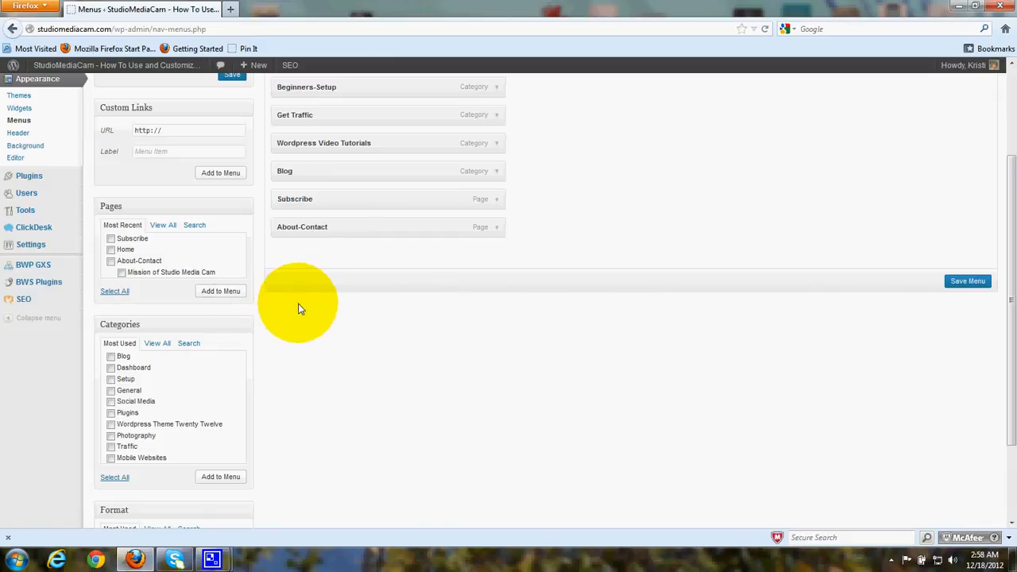
{"action": "mouse_move", "coordinate": [294, 359]}
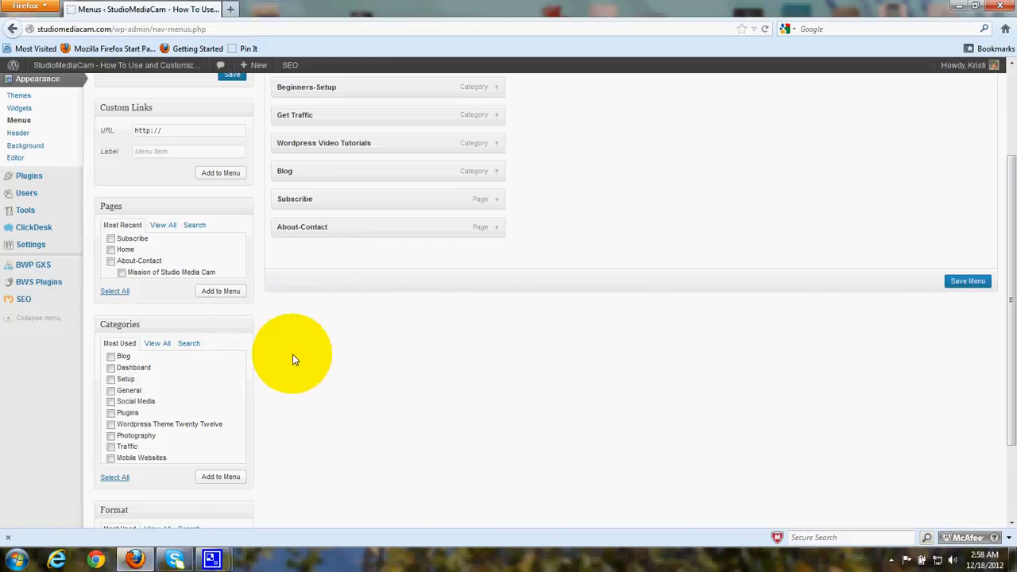
{"action": "mouse_move", "coordinate": [48, 172]}
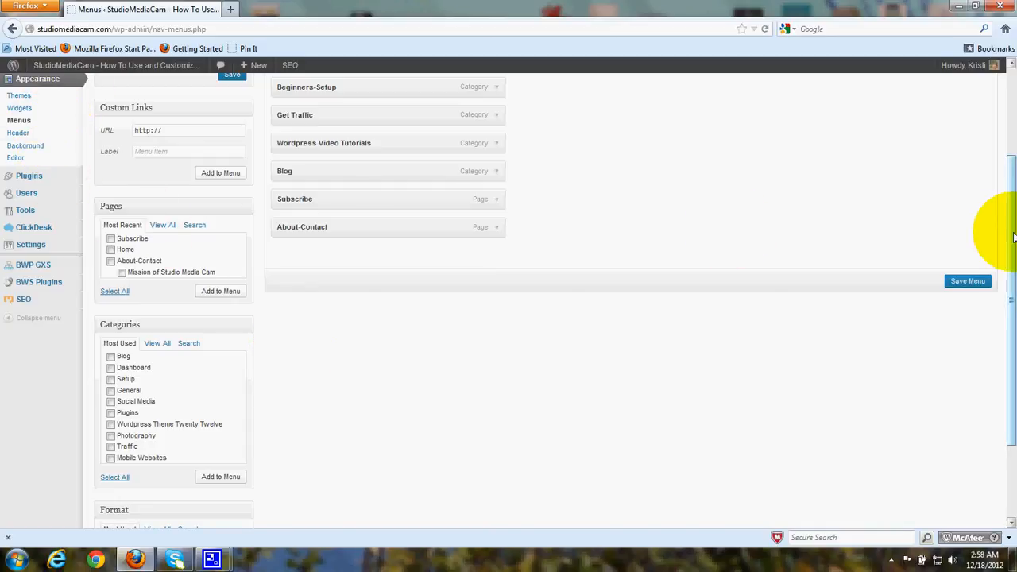
{"action": "scroll", "scroll_direction": "up", "scroll_amount": 3}
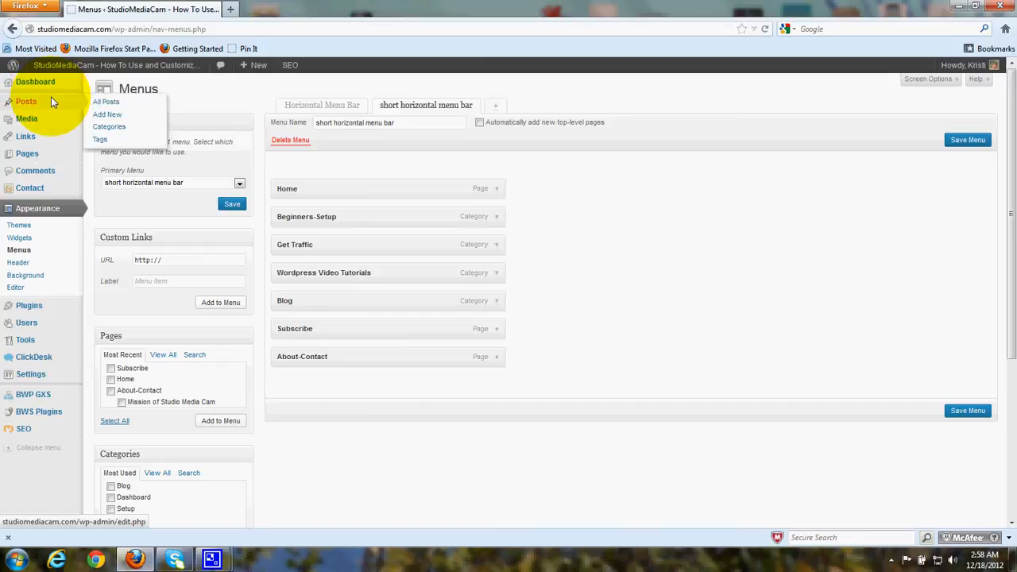
{"action": "mouse_move", "coordinate": [108, 127]}
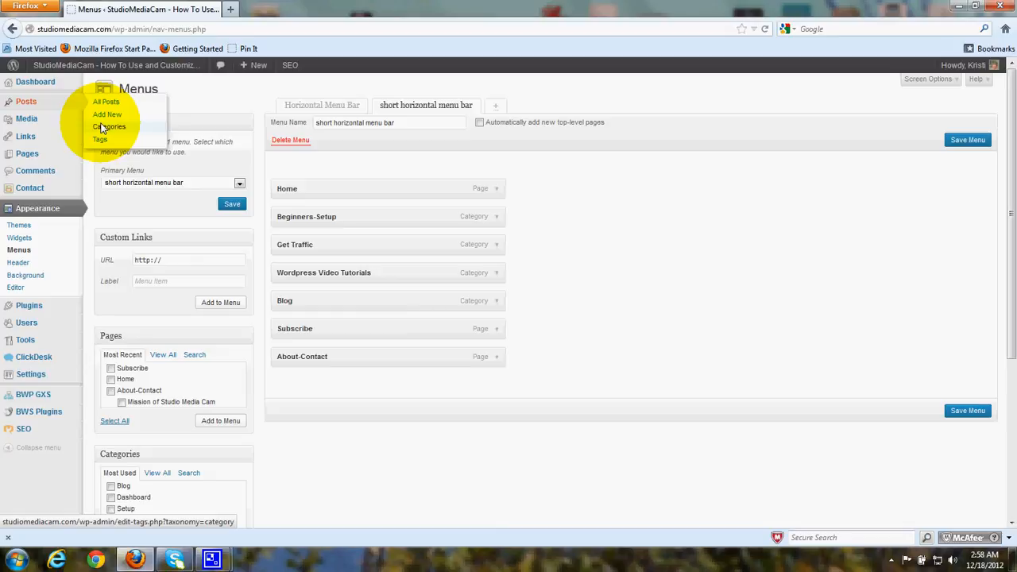
{"action": "mouse_move", "coordinate": [352, 442]}
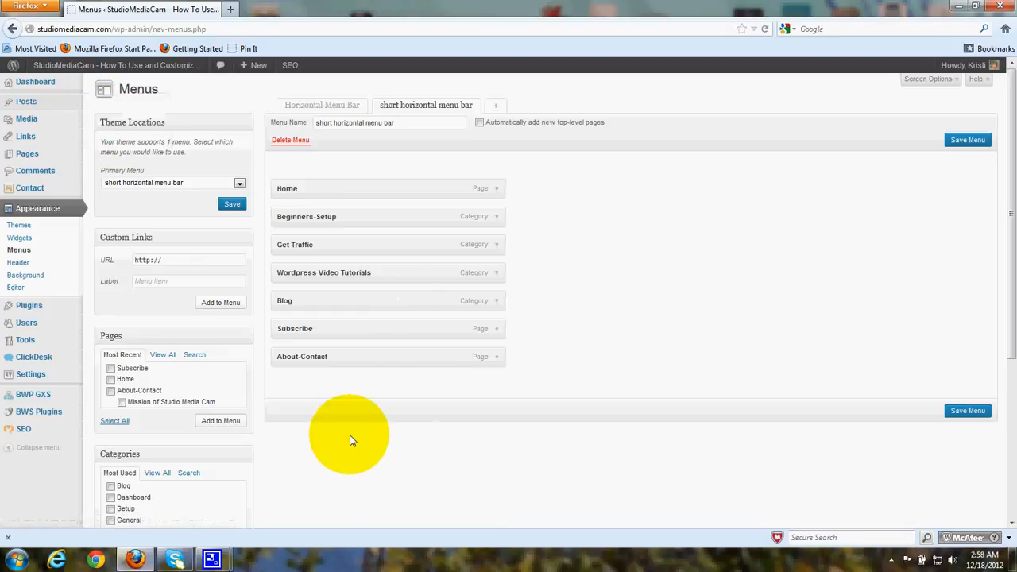
{"action": "scroll", "scroll_direction": "down", "scroll_amount": 3}
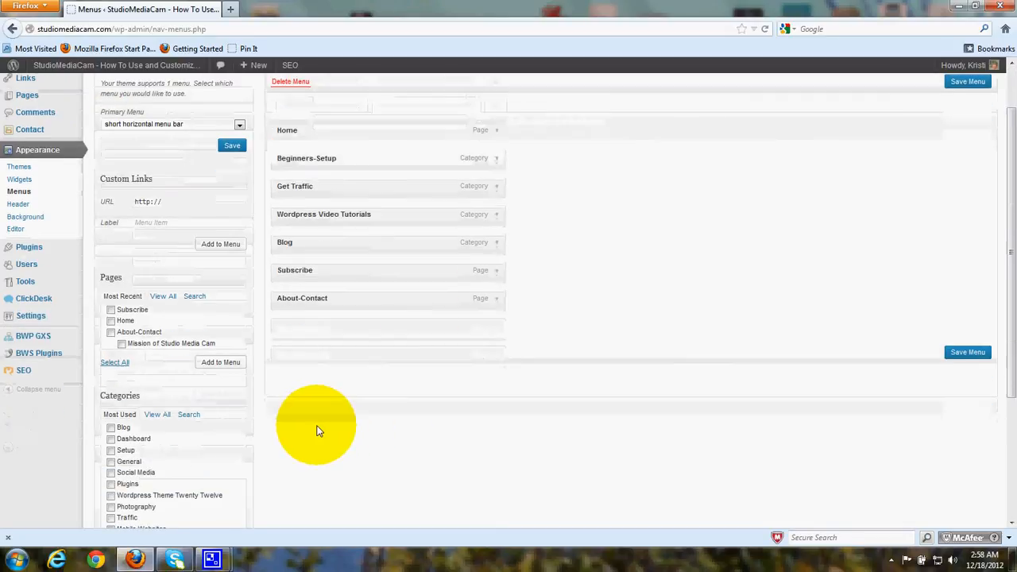
{"action": "scroll", "scroll_direction": "down", "scroll_amount": 3}
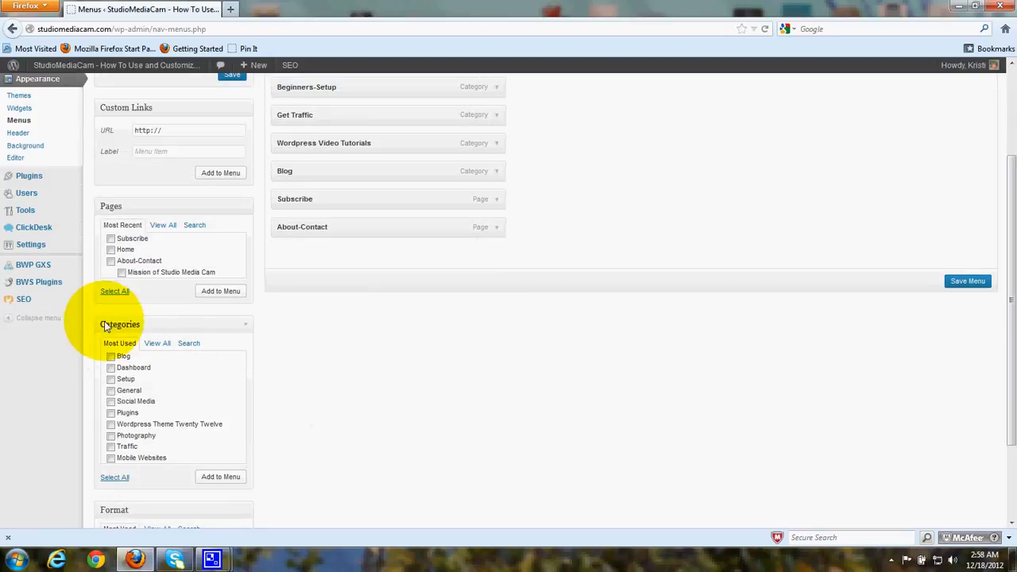
{"action": "mouse_move", "coordinate": [143, 336]}
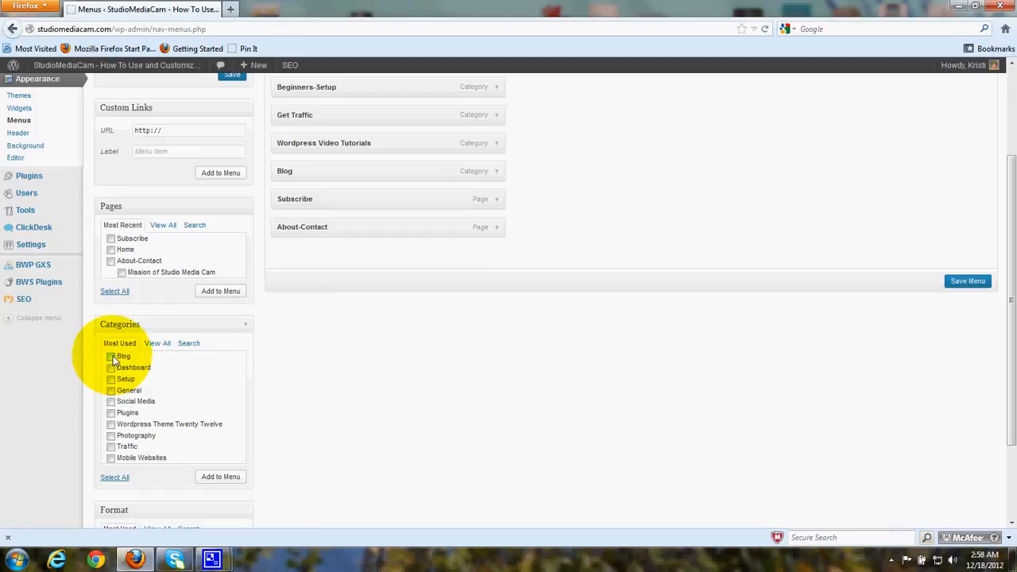
{"action": "mouse_move", "coordinate": [190, 461]}
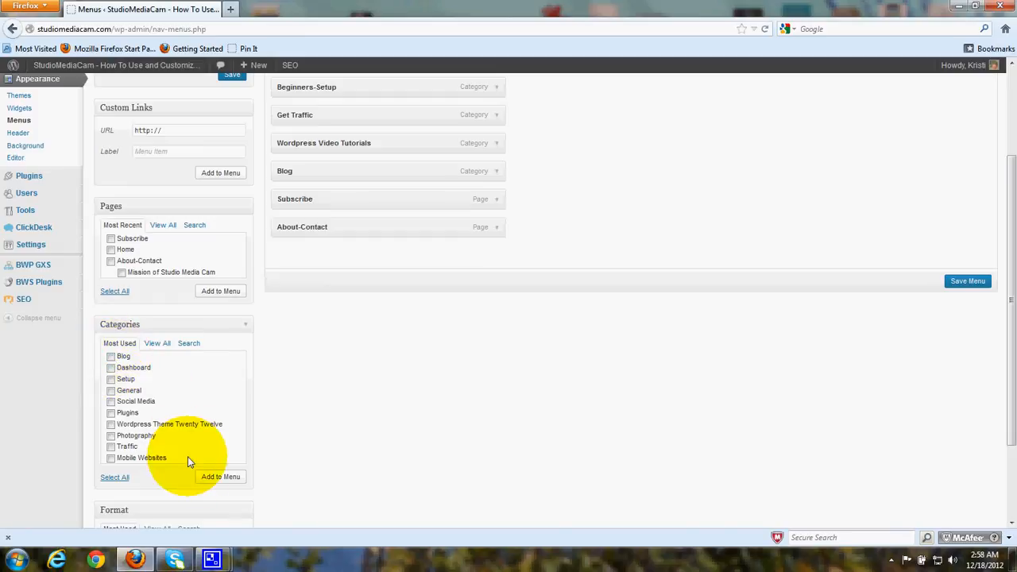
{"action": "mouse_move", "coordinate": [525, 381]}
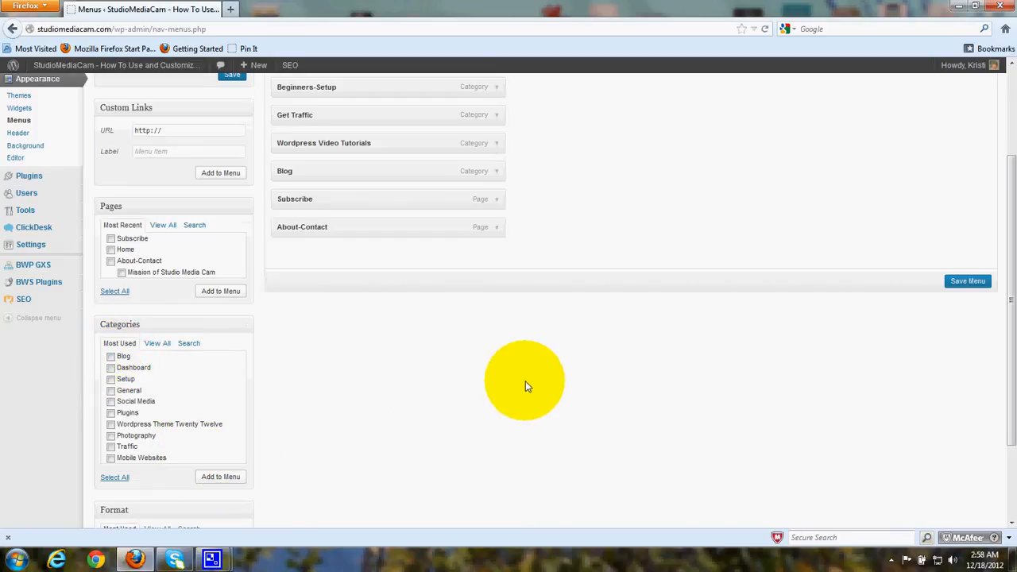
{"action": "scroll", "scroll_direction": "up", "scroll_amount": 3}
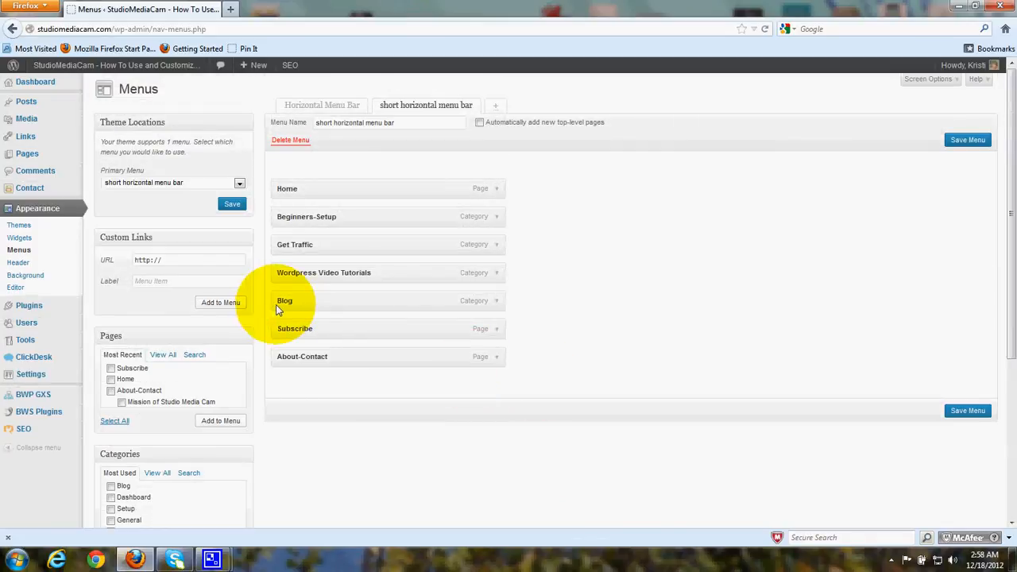
{"action": "mouse_move", "coordinate": [294, 311]}
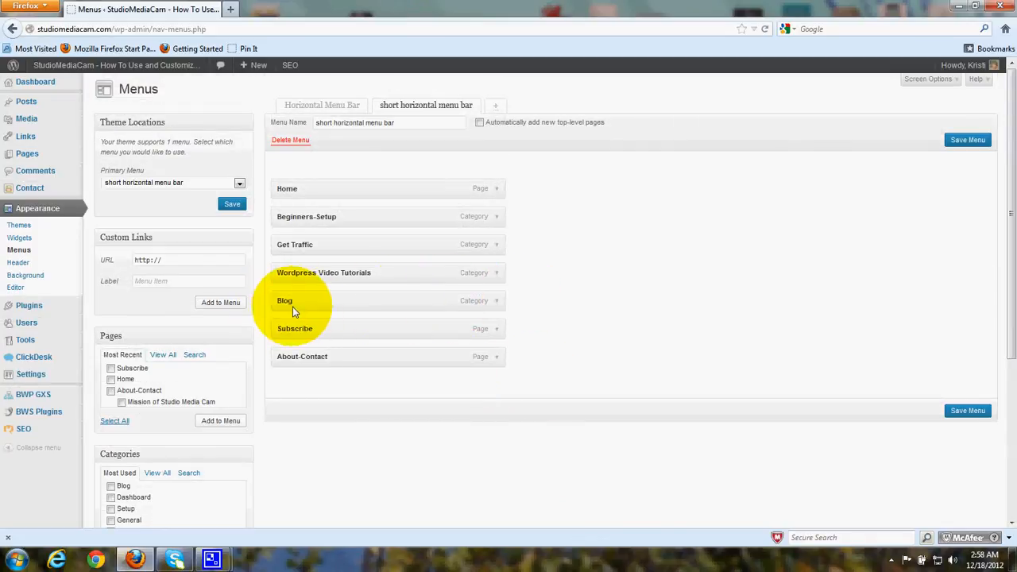
{"action": "mouse_move", "coordinate": [403, 410]}
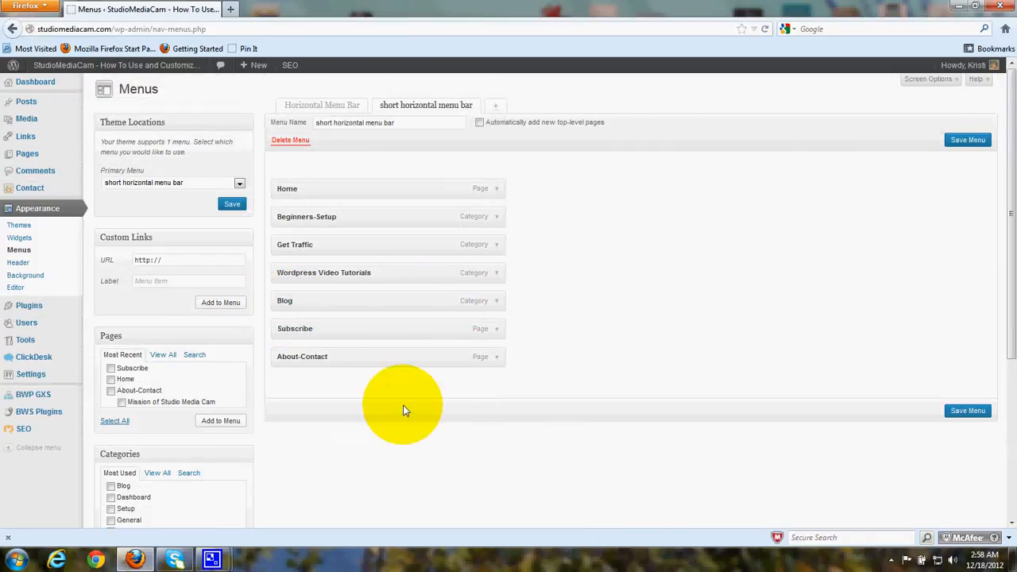
{"action": "mouse_move", "coordinate": [372, 452]}
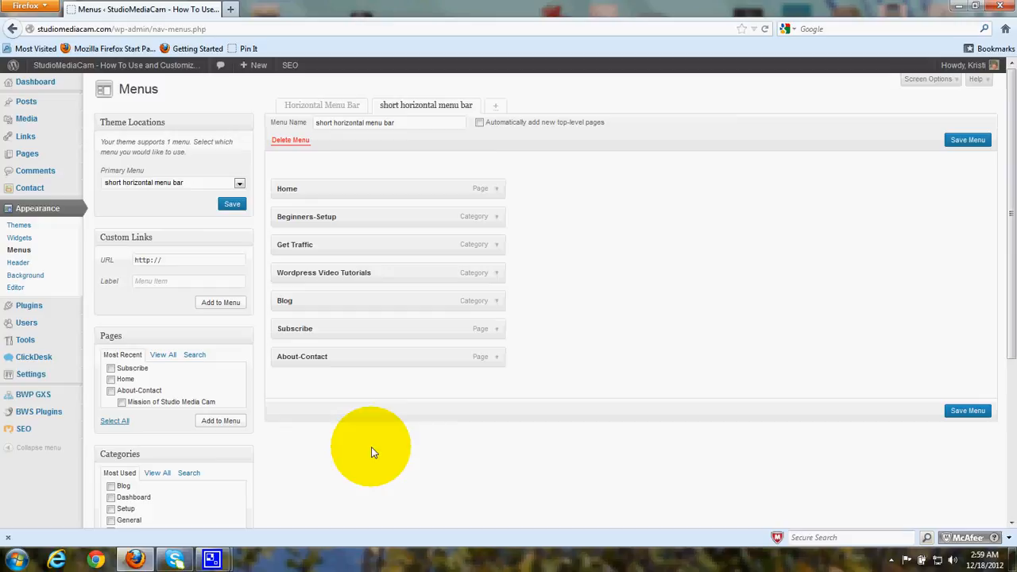
{"action": "mouse_move", "coordinate": [32, 112]}
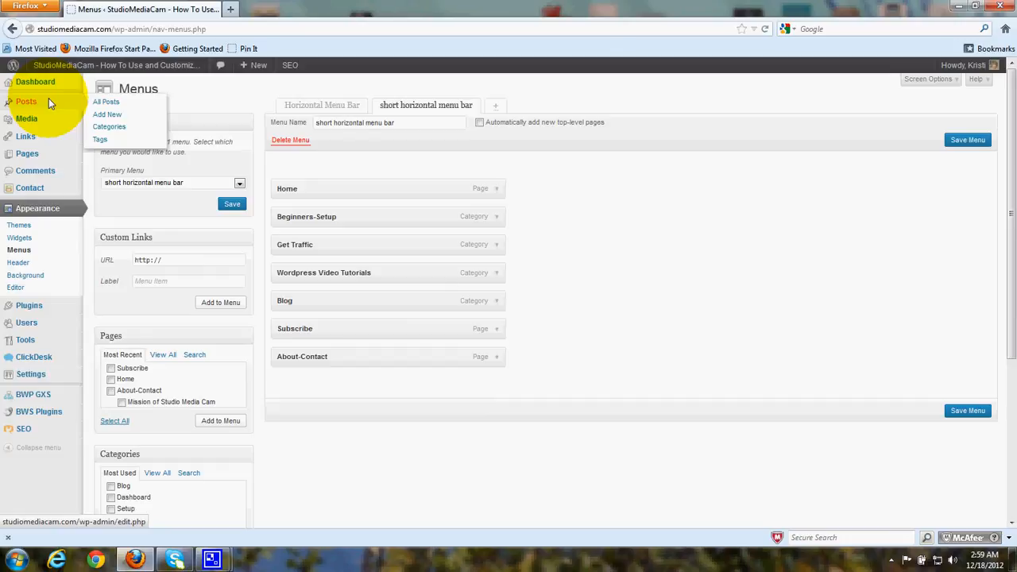
{"action": "mouse_move", "coordinate": [56, 102]}
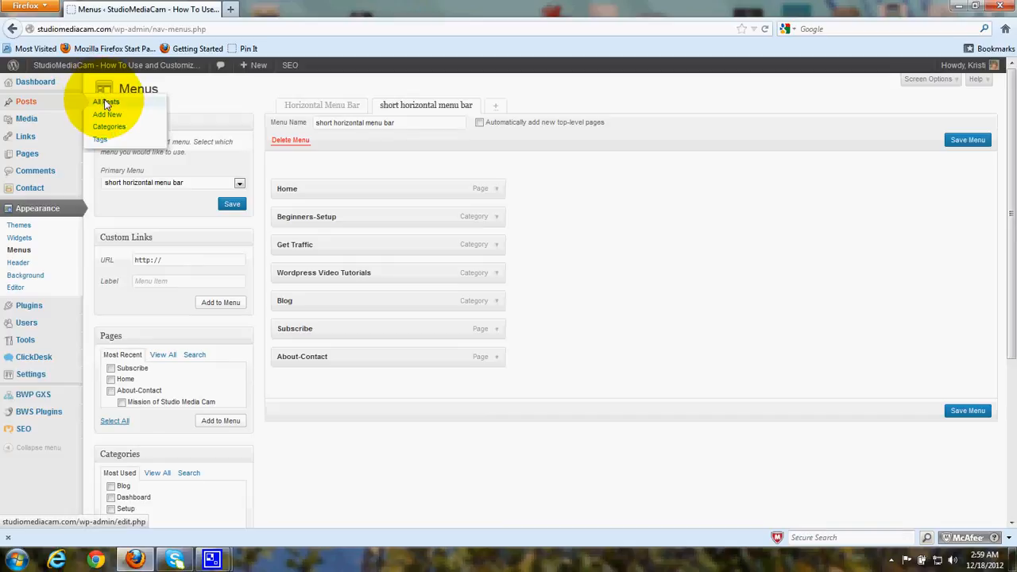
Step: From All Posts, bring up the 'Header Images' post in the editor with its Blog category ticked
{"action": "left_click", "coordinate": [105, 101]}
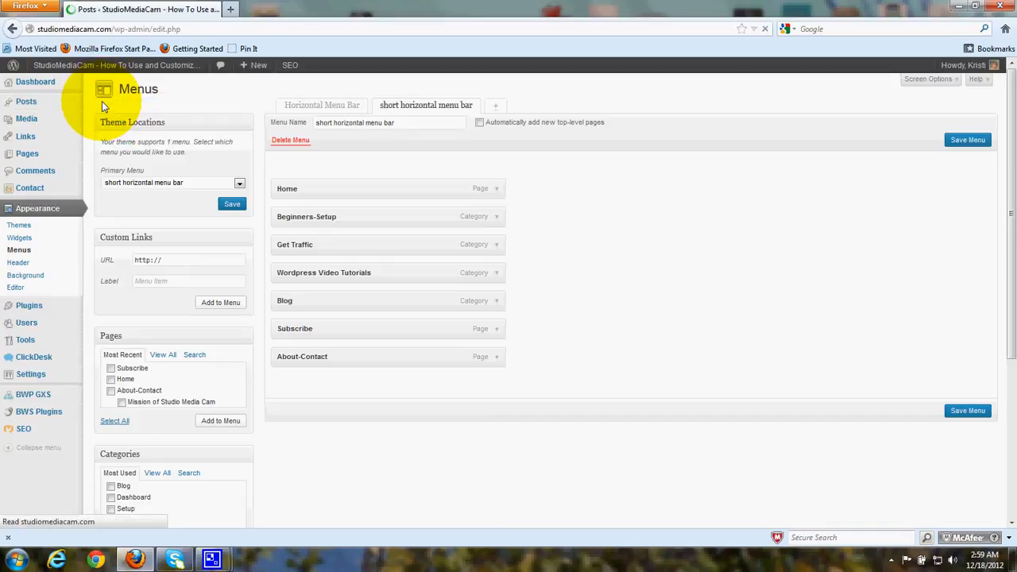
{"action": "left_click", "coordinate": [25, 102]}
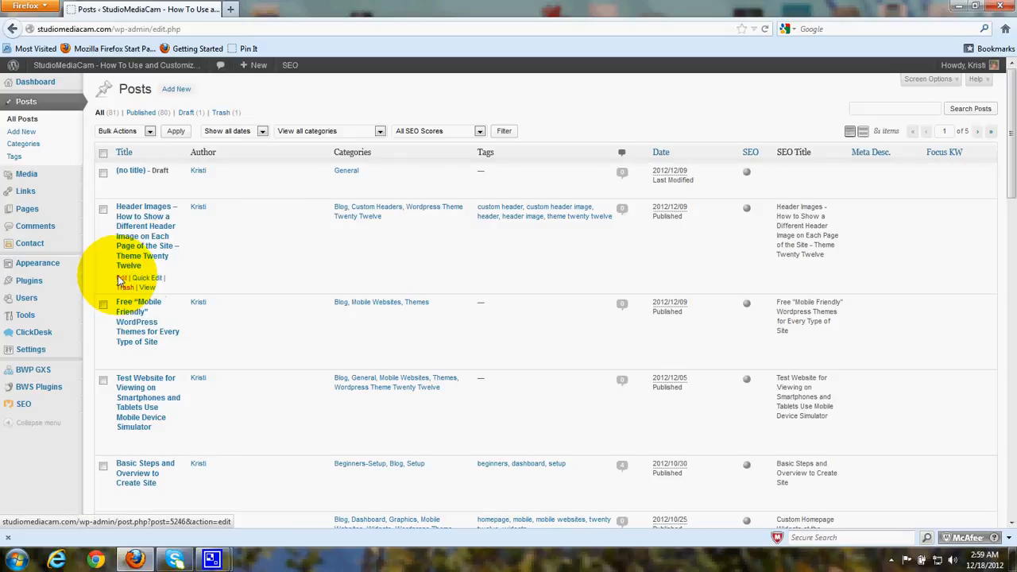
{"action": "left_click", "coordinate": [121, 276]}
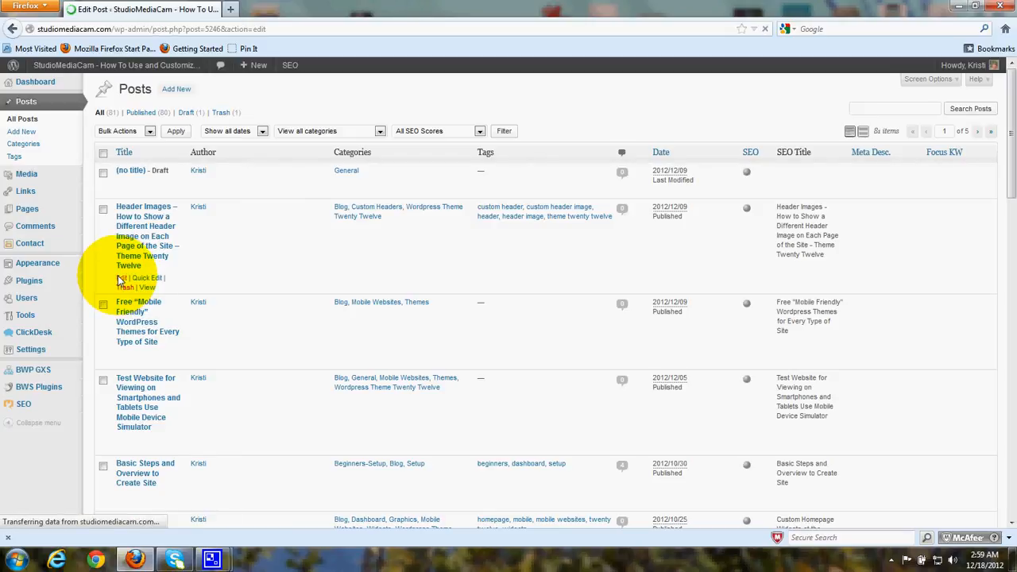
{"action": "left_click", "coordinate": [121, 277]}
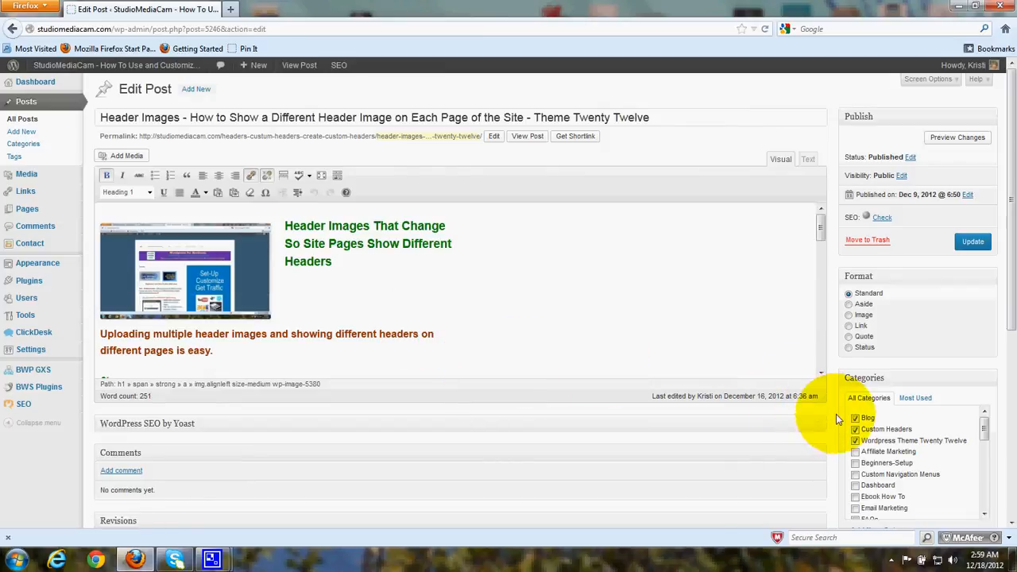
{"action": "mouse_move", "coordinate": [880, 415]}
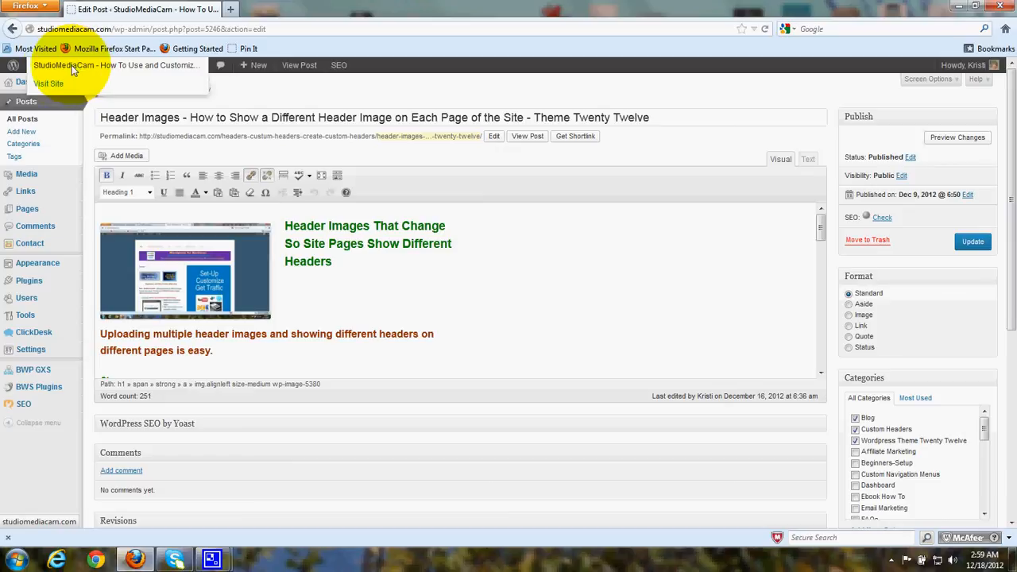
Step: Visit the live StudioMediaCam Home page with its custom top menu and header banner
{"action": "left_click", "coordinate": [47, 83]}
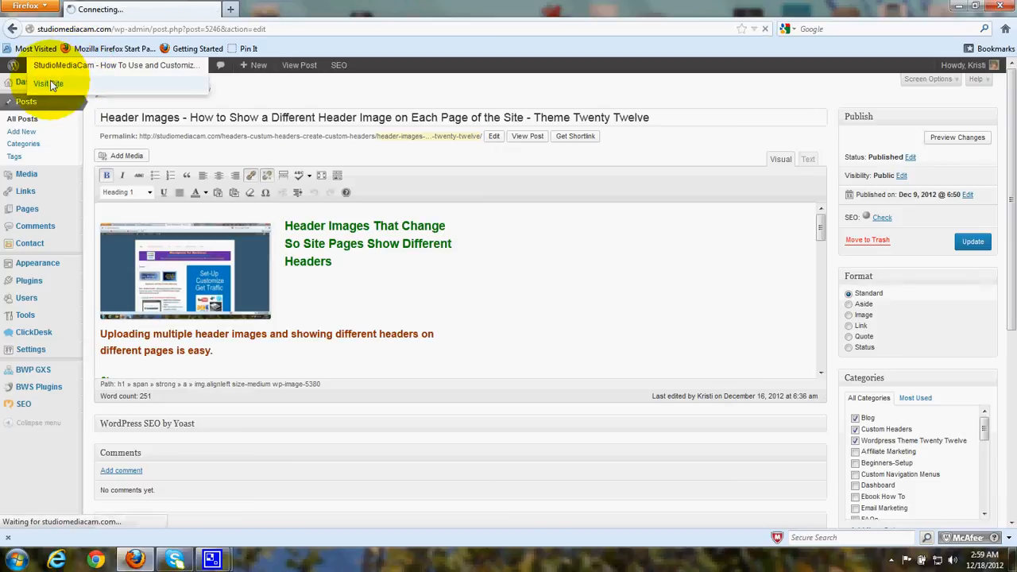
{"action": "left_click", "coordinate": [48, 83]}
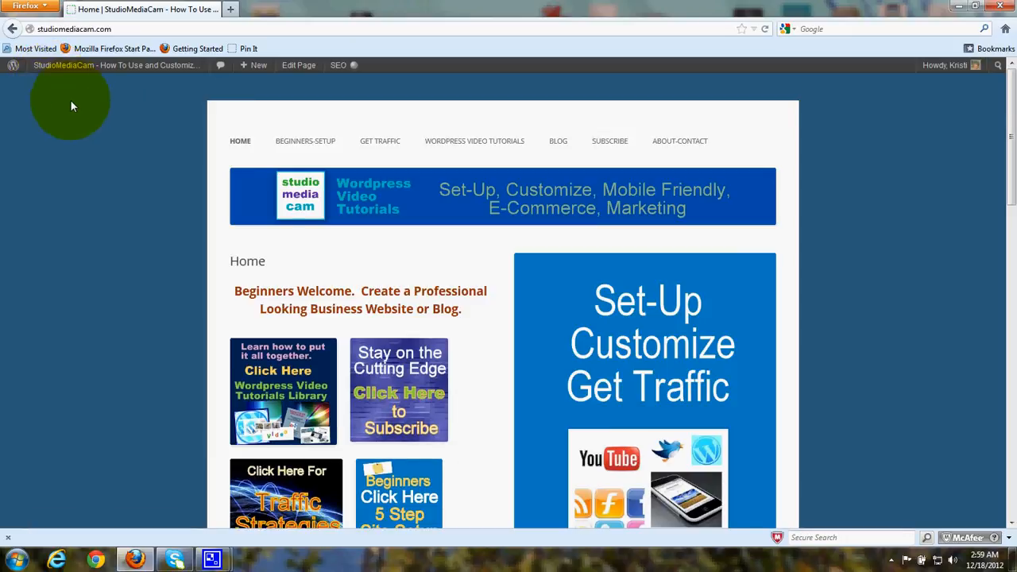
{"action": "mouse_move", "coordinate": [745, 141]}
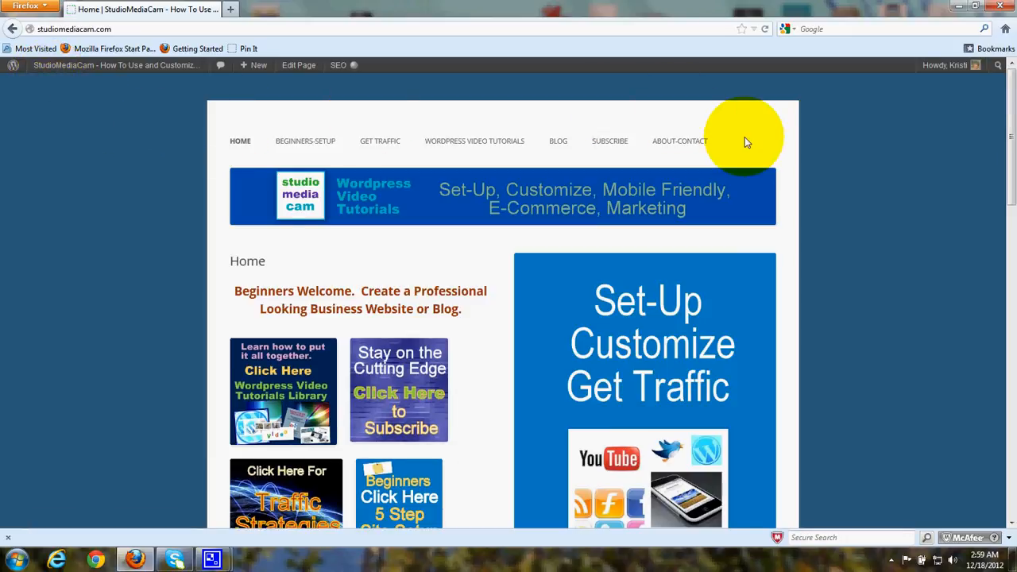
{"action": "mouse_move", "coordinate": [213, 154]}
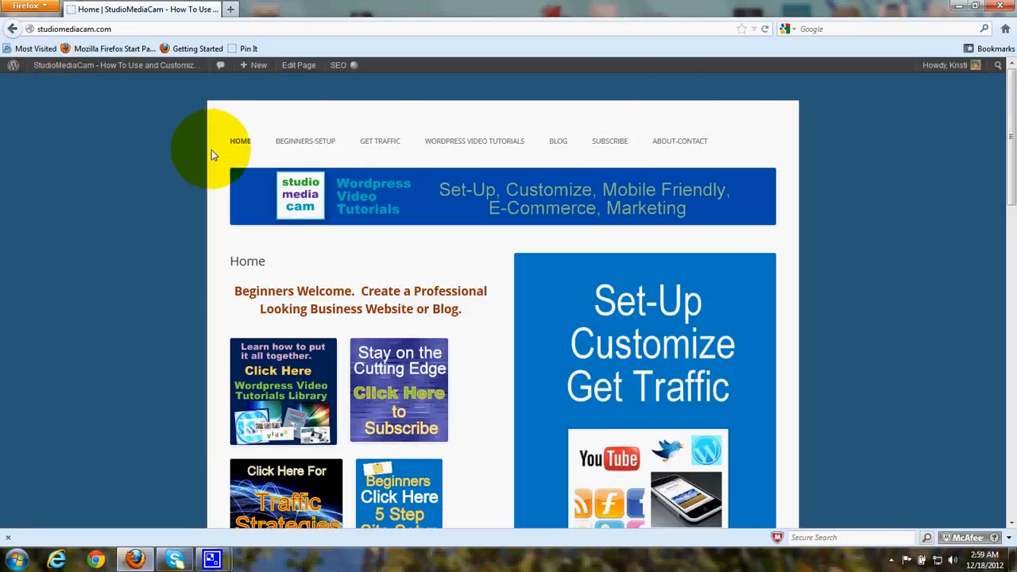
{"action": "mouse_move", "coordinate": [181, 162]}
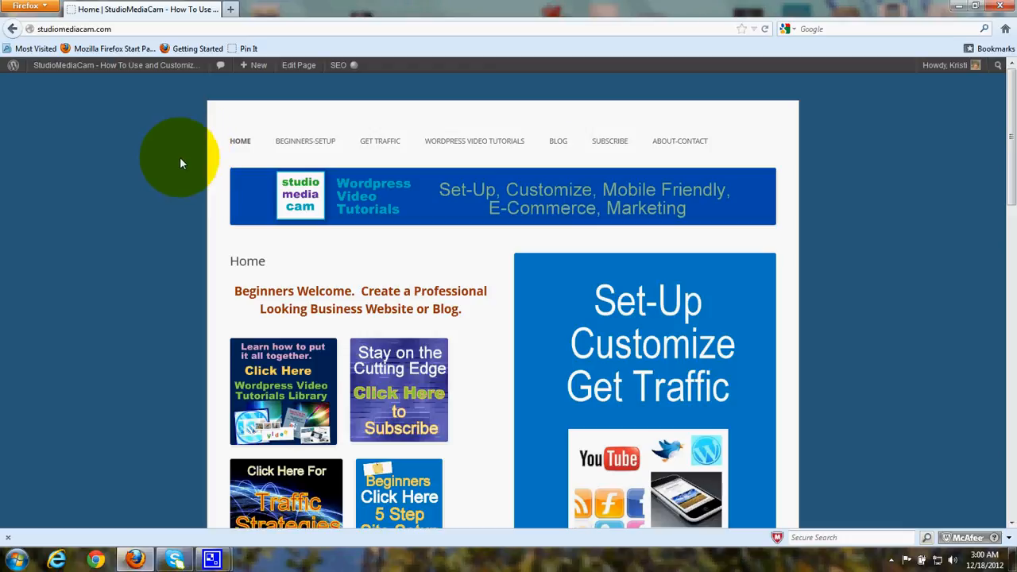
{"action": "mouse_move", "coordinate": [557, 140]}
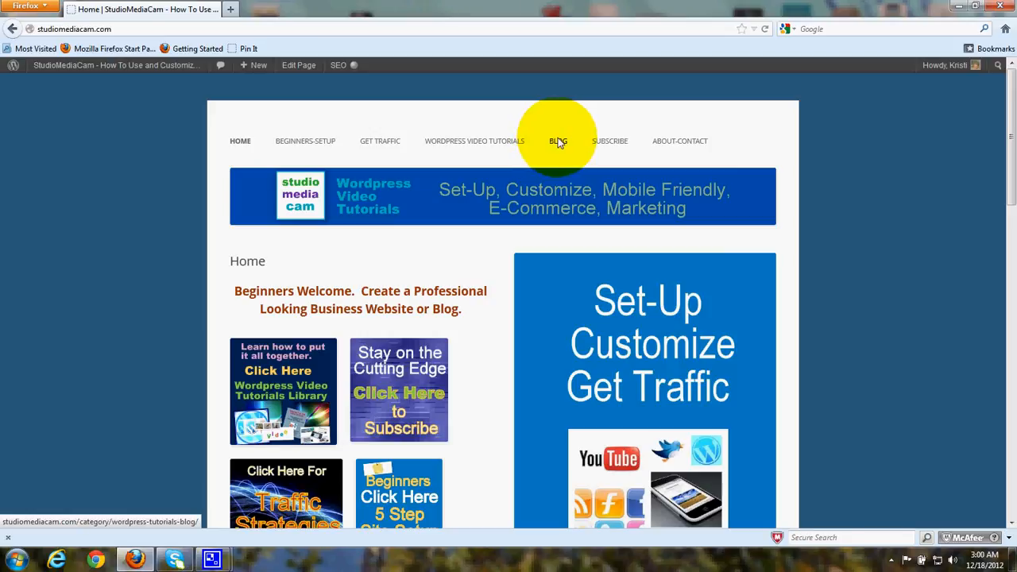
Step: Follow the BLOG menu link to the Blog category archive, review it, and return Home
{"action": "left_click", "coordinate": [559, 140]}
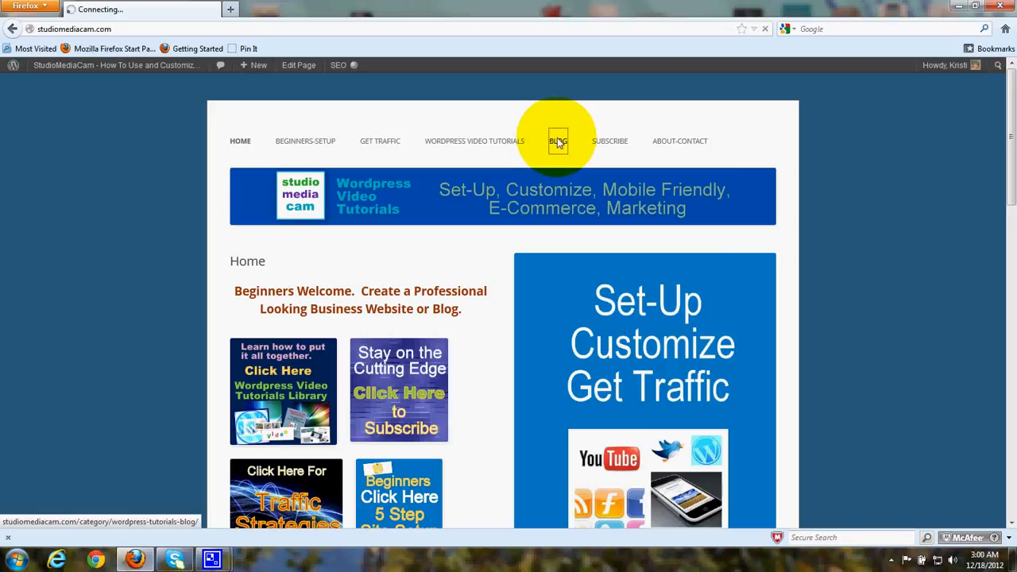
{"action": "left_click", "coordinate": [558, 140]}
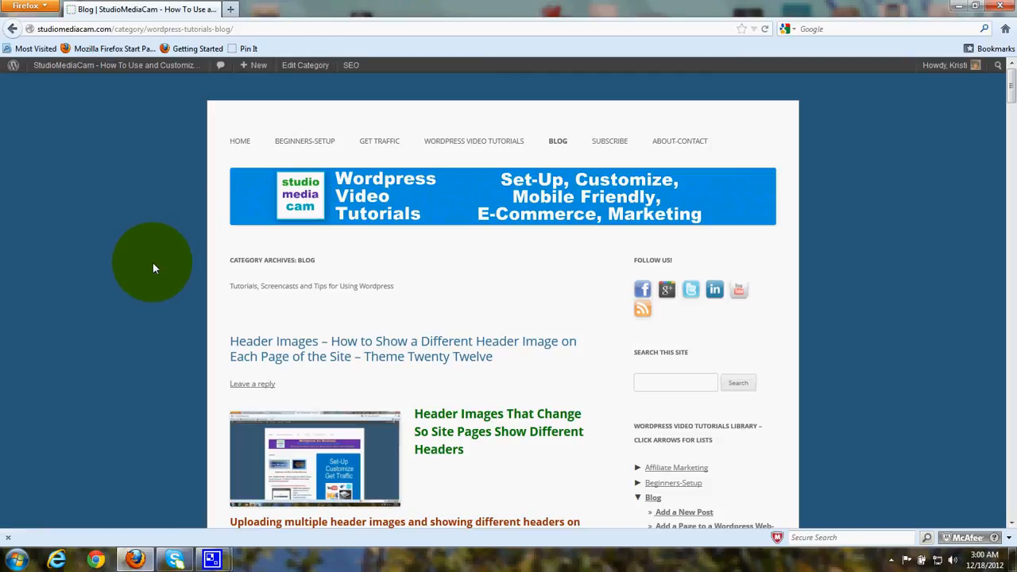
{"action": "scroll", "scroll_direction": "down", "scroll_amount": 3}
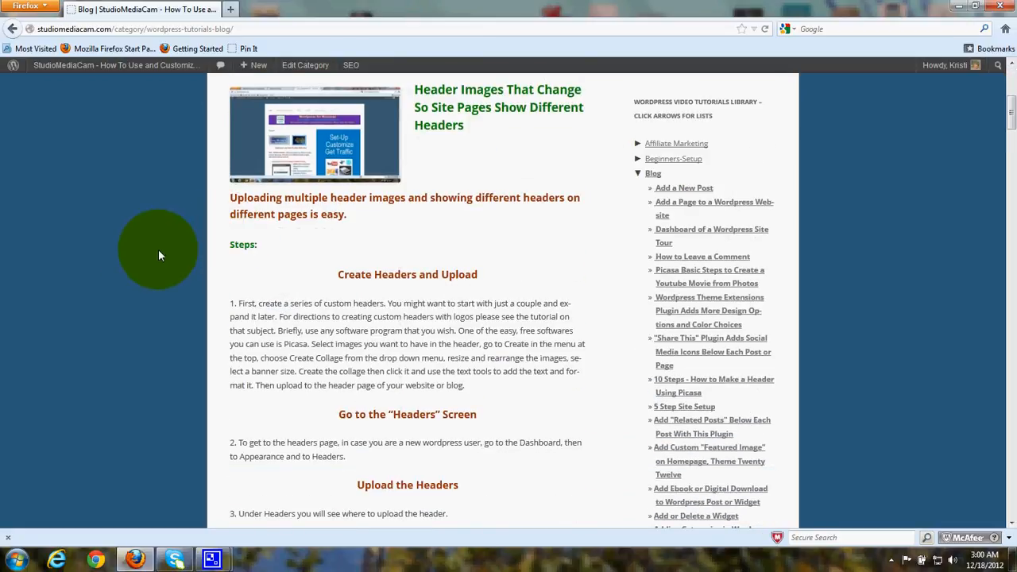
{"action": "scroll", "scroll_direction": "up", "scroll_amount": 3}
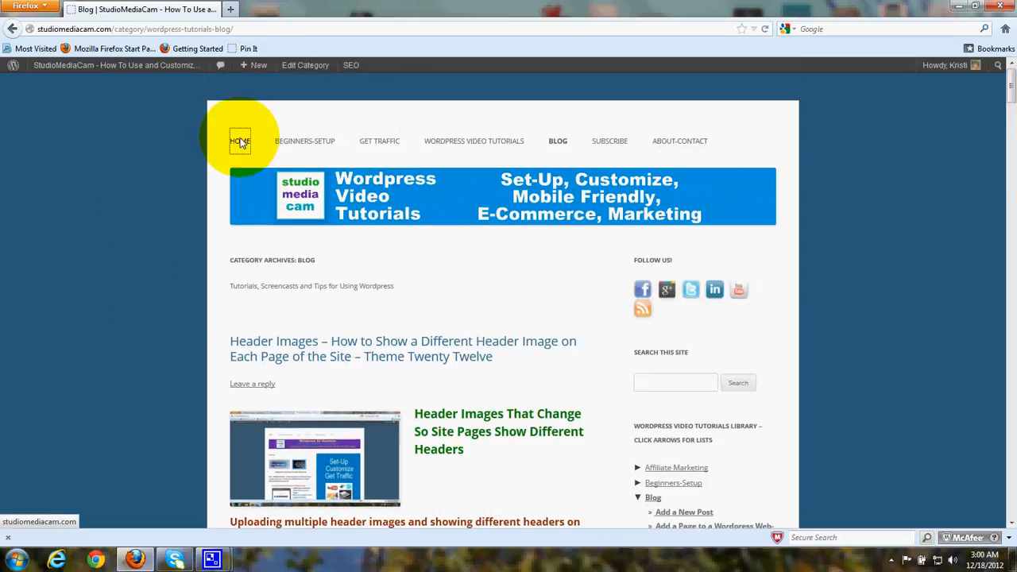
{"action": "left_click", "coordinate": [240, 139]}
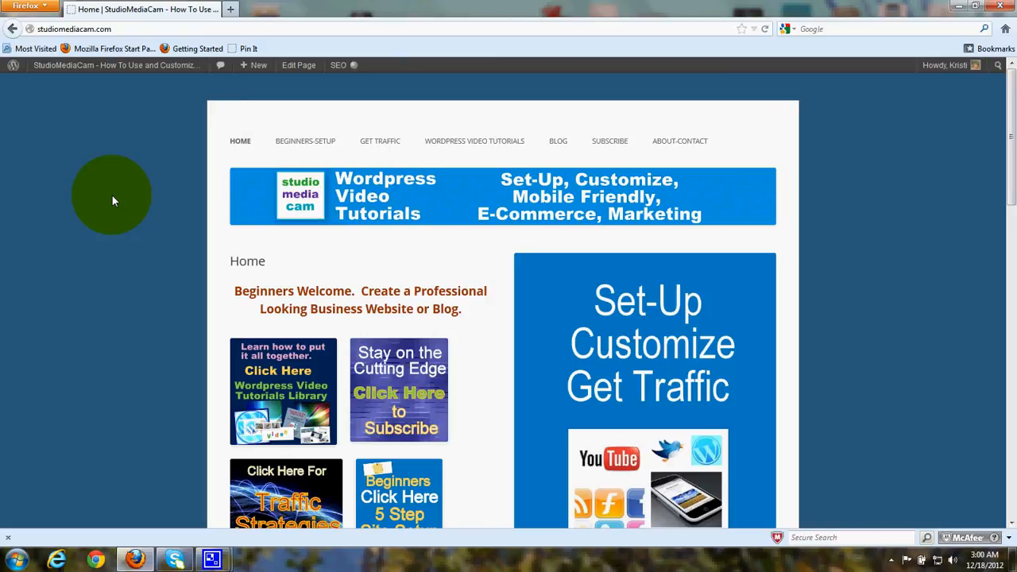
{"action": "mouse_move", "coordinate": [557, 139]}
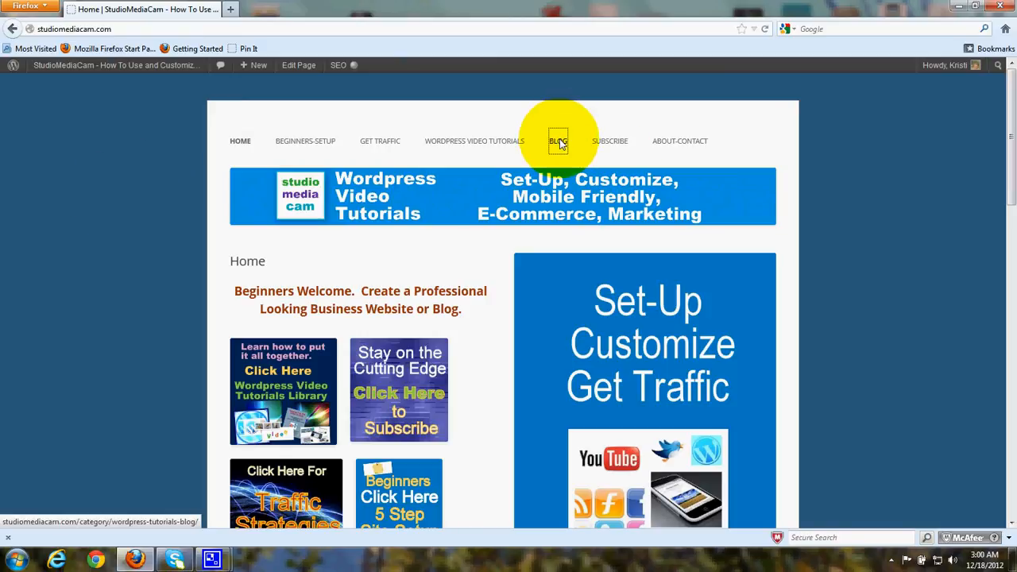
Step: Revisit the Blog archive listing the Header Images post, then go back to Home again
{"action": "left_click", "coordinate": [558, 140]}
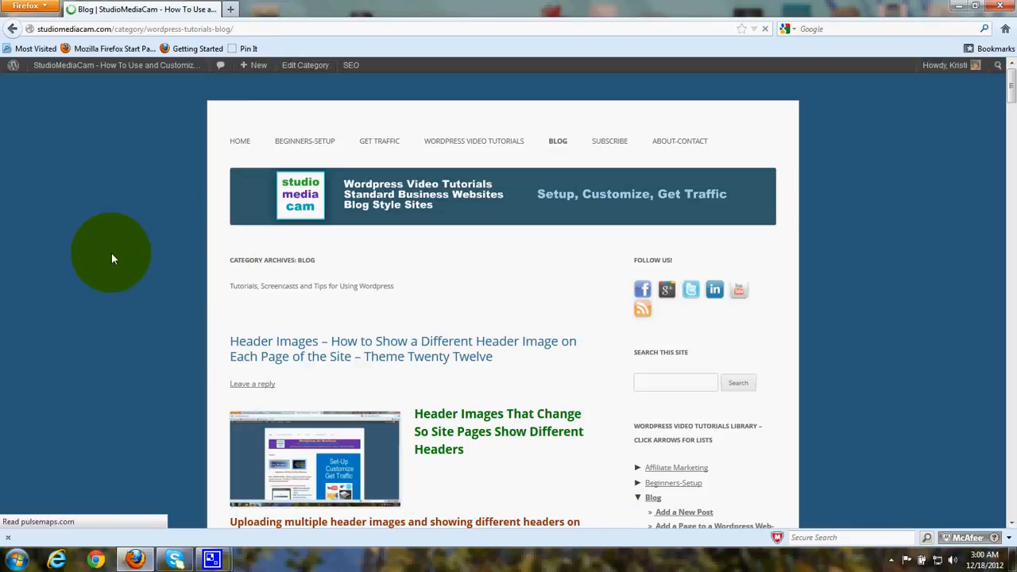
{"action": "scroll", "scroll_direction": "down", "scroll_amount": 3}
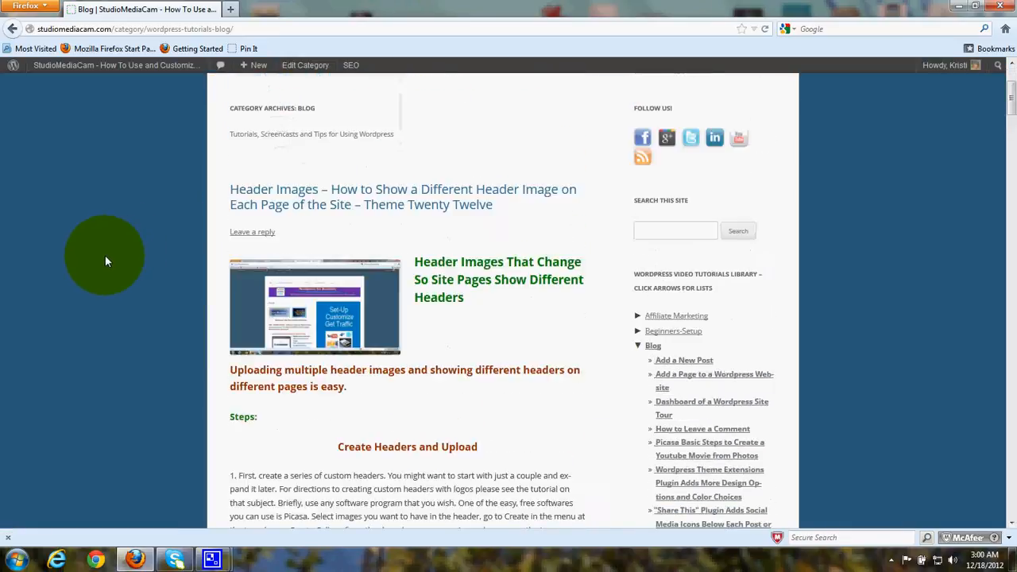
{"action": "scroll", "scroll_direction": "up", "scroll_amount": 3}
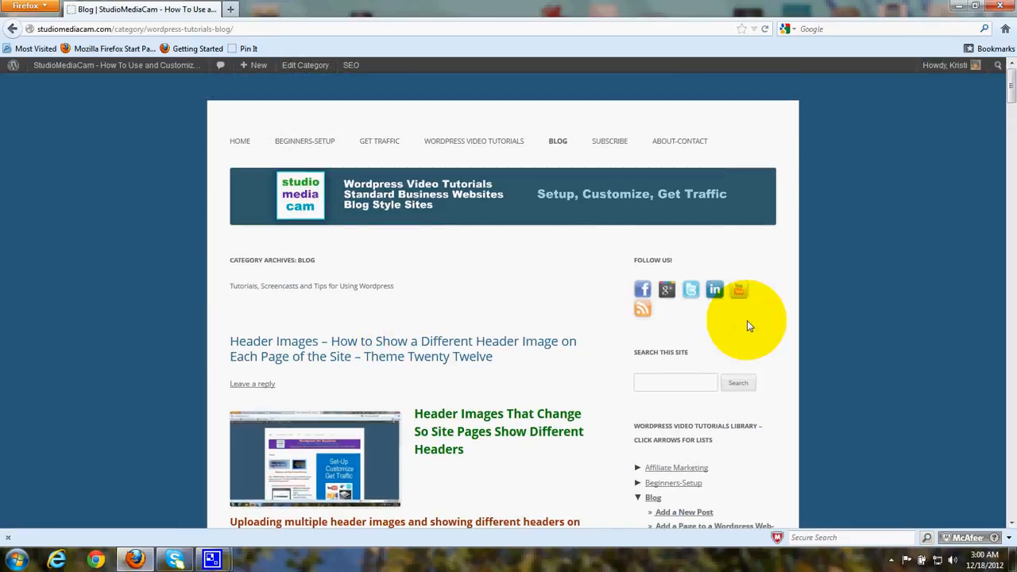
{"action": "mouse_move", "coordinate": [235, 139]}
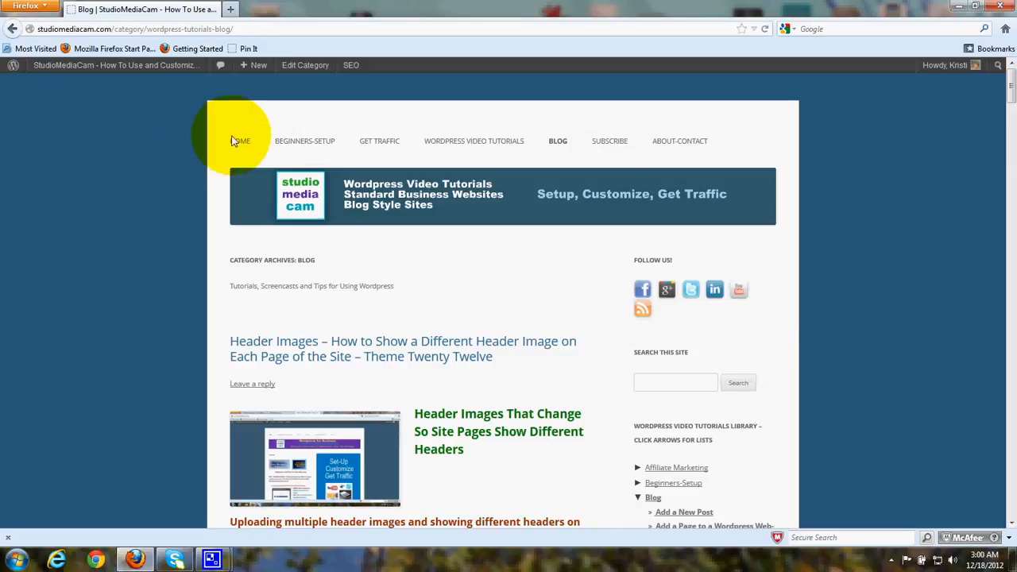
{"action": "left_click", "coordinate": [239, 140]}
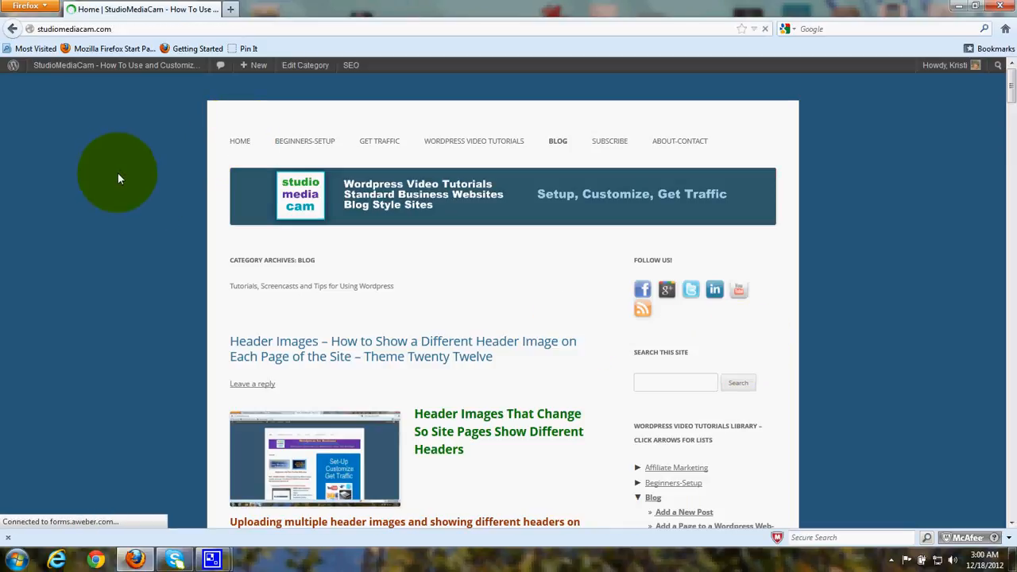
{"action": "left_click", "coordinate": [240, 139]}
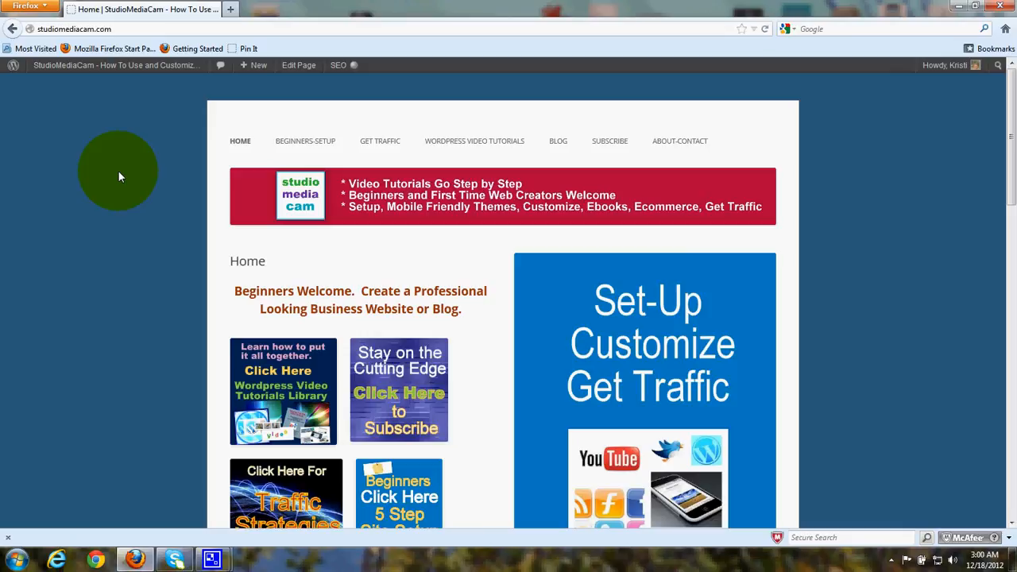
{"action": "mouse_move", "coordinate": [219, 257]}
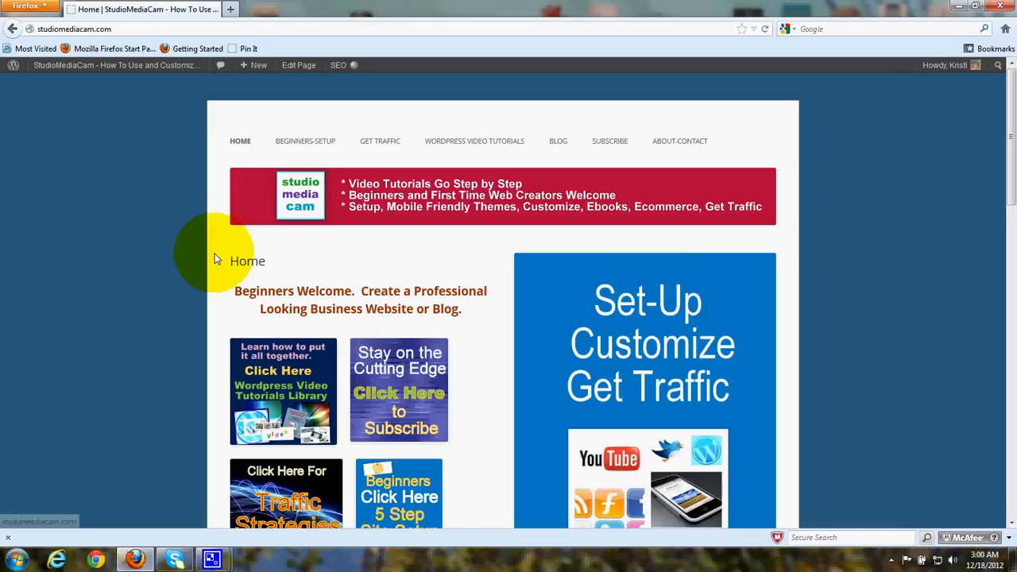
{"action": "mouse_move", "coordinate": [165, 264]}
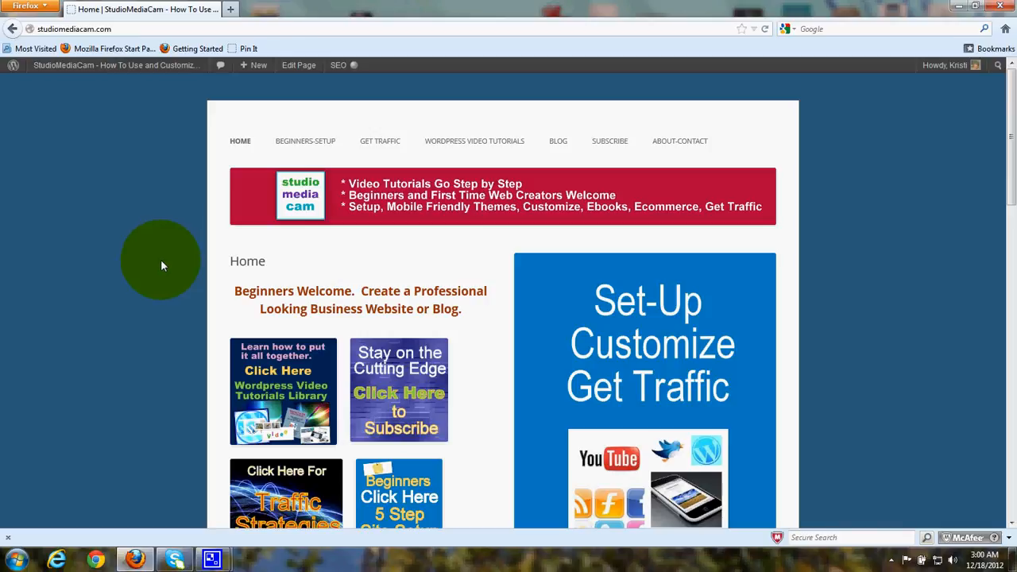
{"action": "scroll", "scroll_direction": "down", "scroll_amount": 3}
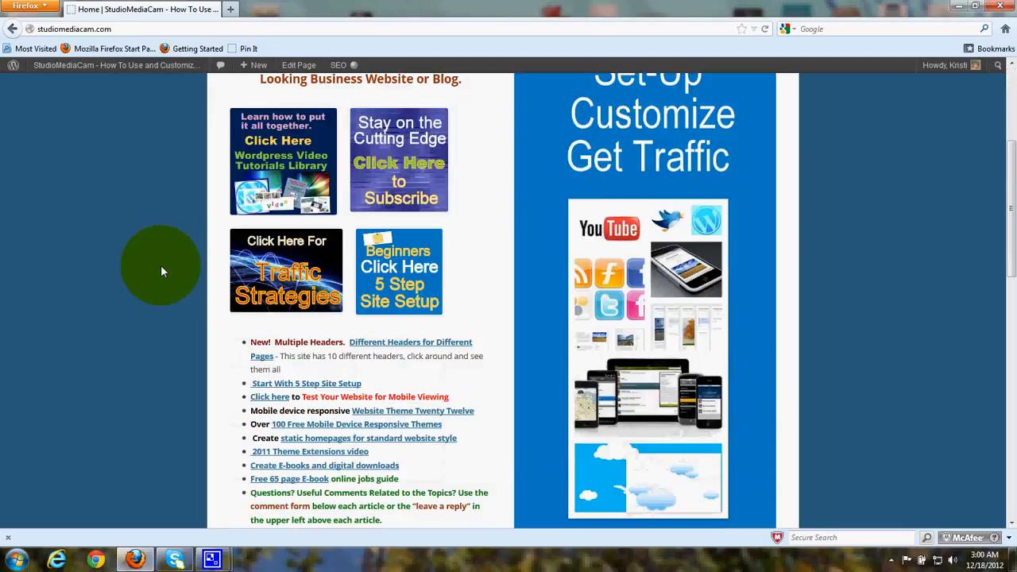
{"action": "scroll", "scroll_direction": "down", "scroll_amount": 3}
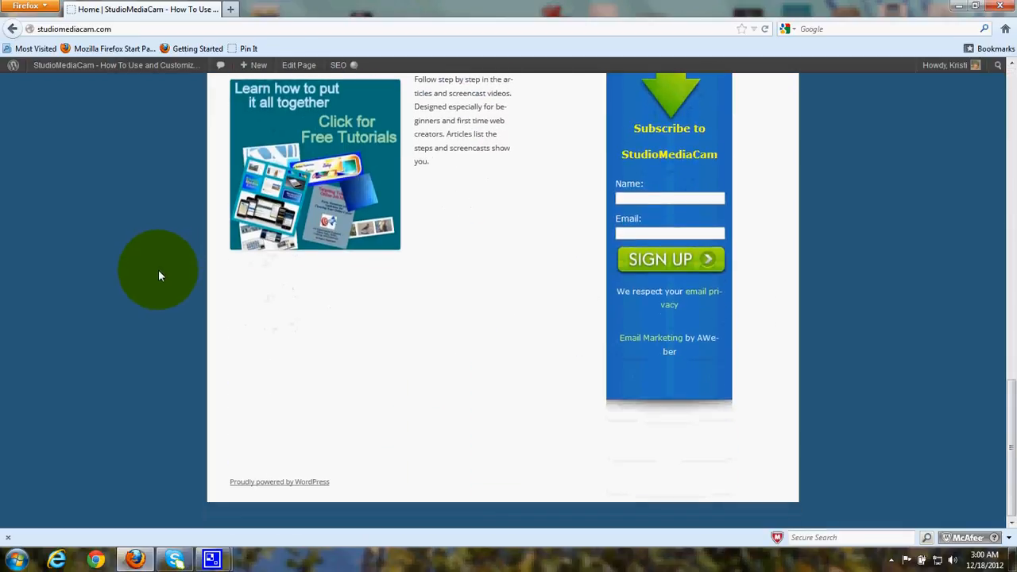
{"action": "scroll", "scroll_direction": "up", "scroll_amount": 3}
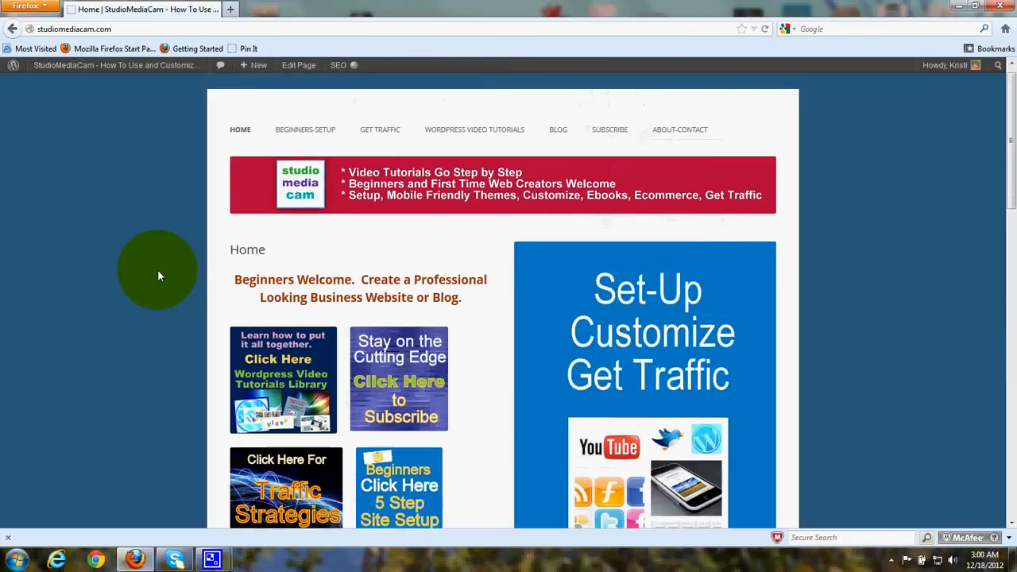
{"action": "scroll", "scroll_direction": "up", "scroll_amount": 3}
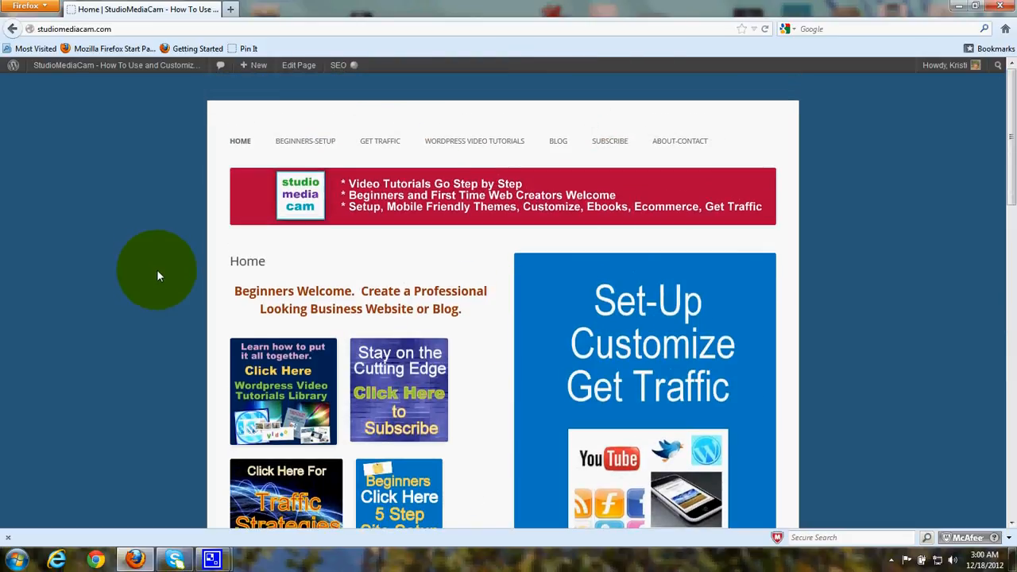
{"action": "scroll", "scroll_direction": "up", "scroll_amount": 3}
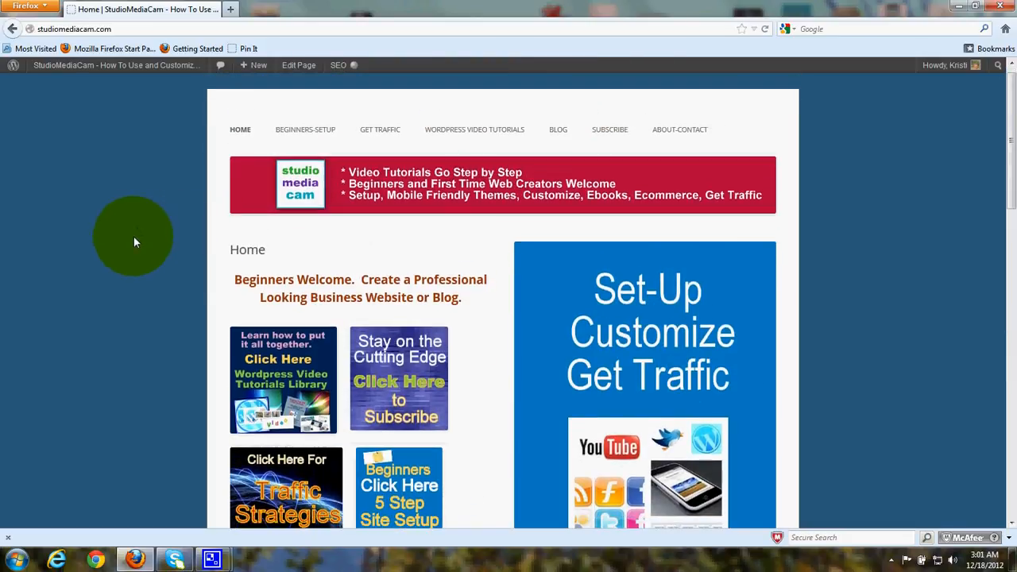
{"action": "scroll", "scroll_direction": "down", "scroll_amount": 3}
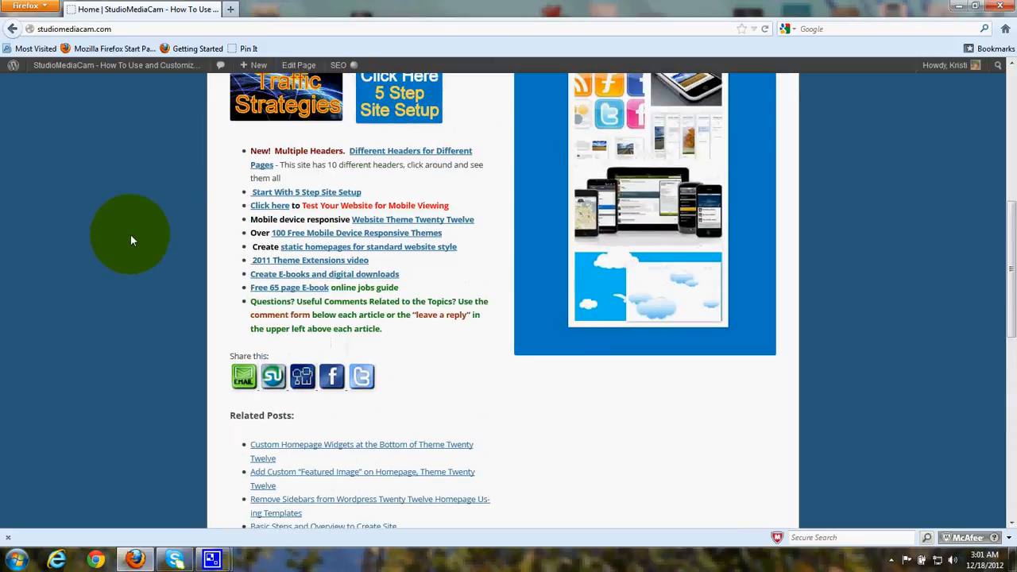
{"action": "scroll", "scroll_direction": "up", "scroll_amount": 3}
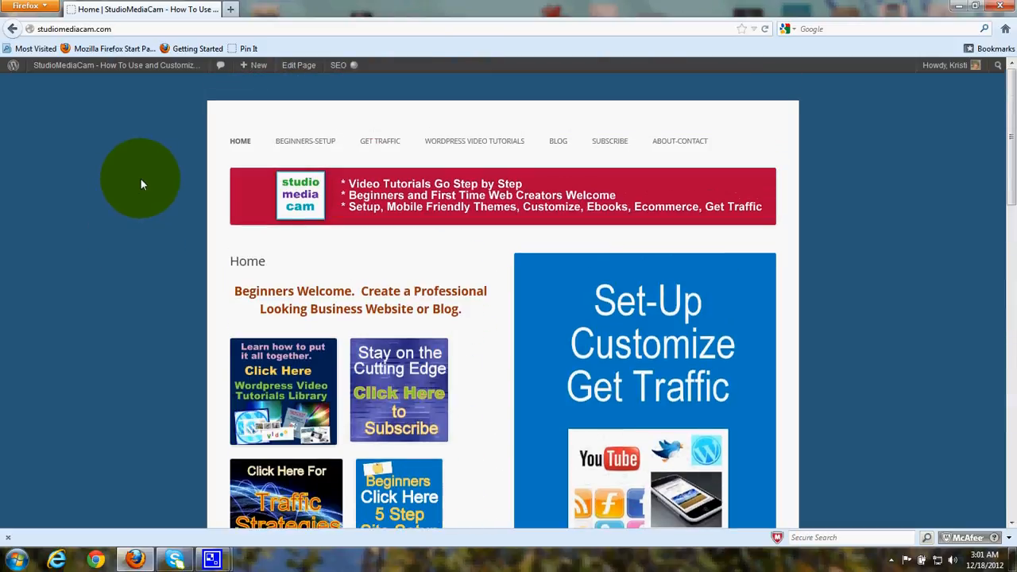
{"action": "mouse_move", "coordinate": [157, 248]}
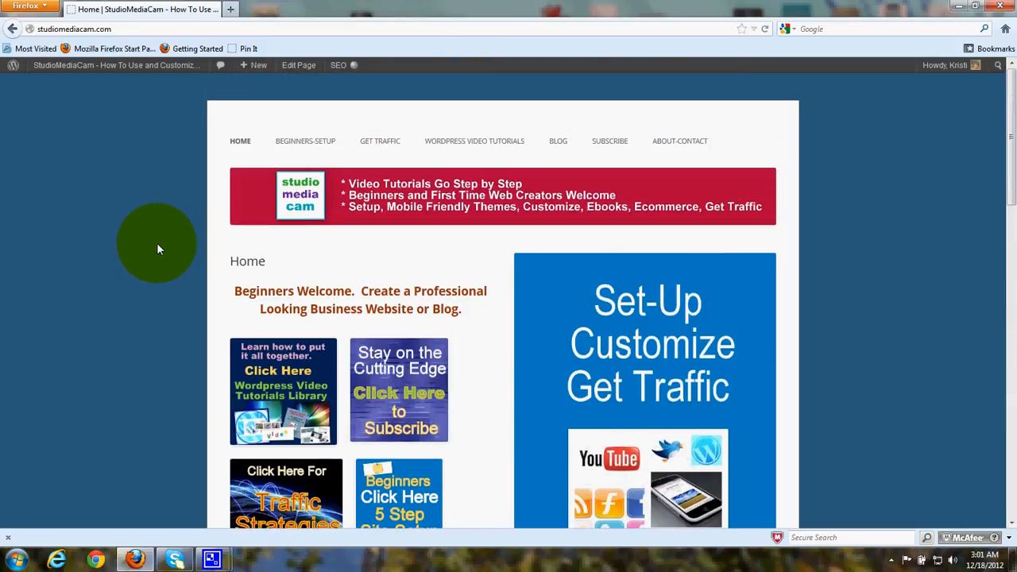
Step: From the admin bar reach Pages > All Pages and choose Edit on the Home page
{"action": "left_click", "coordinate": [114, 65]}
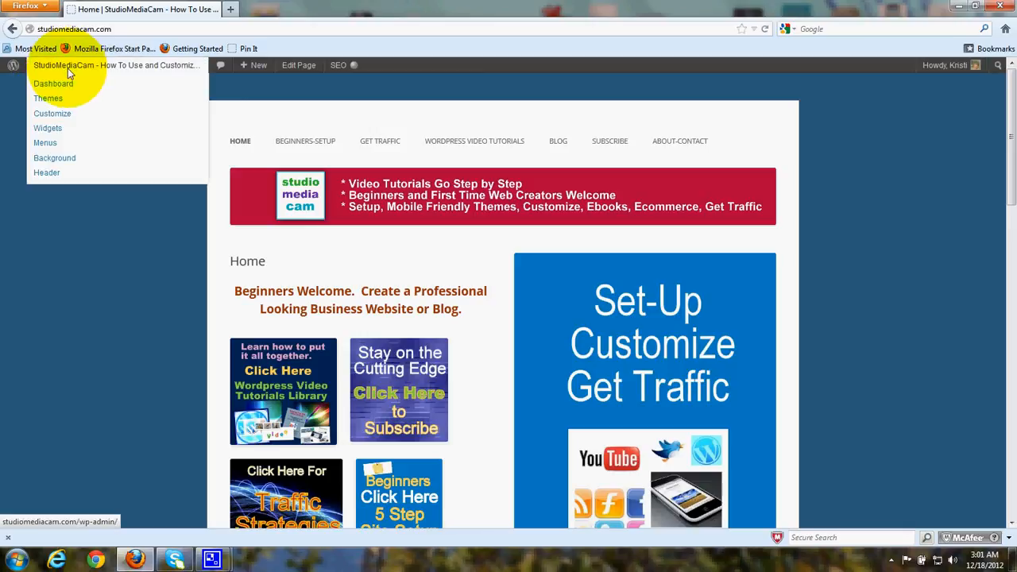
{"action": "left_click", "coordinate": [54, 83]}
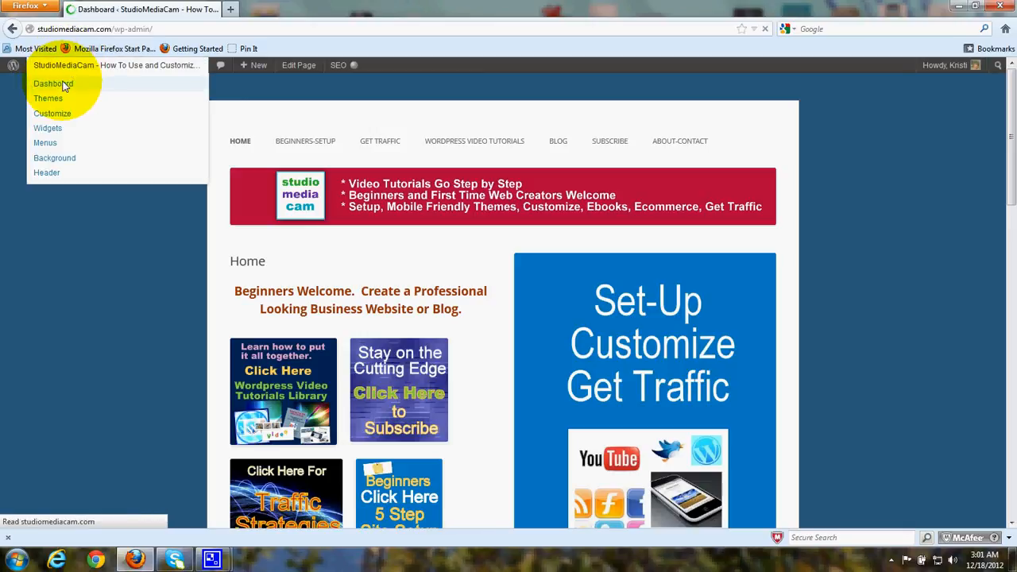
{"action": "left_click", "coordinate": [54, 83]}
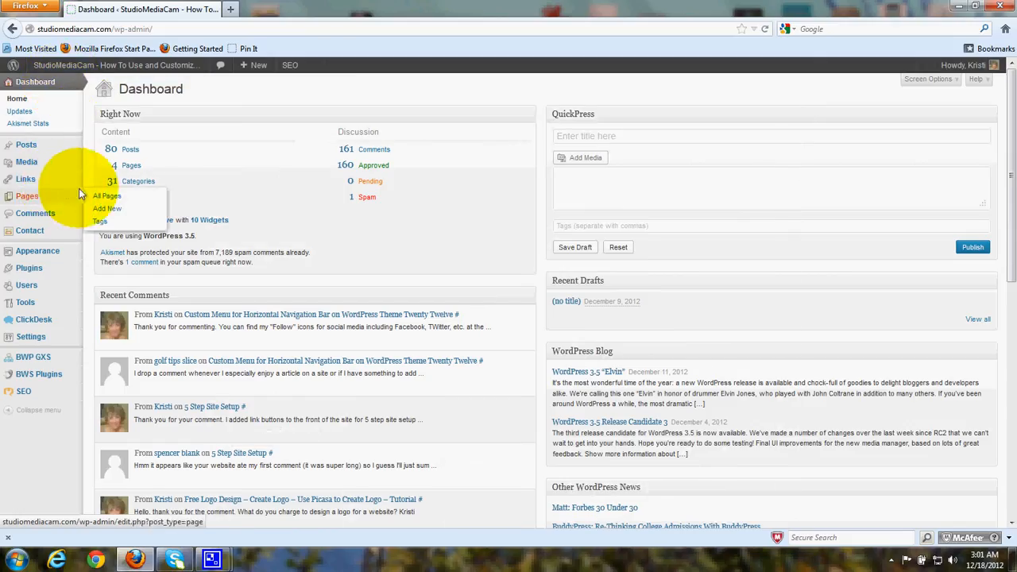
{"action": "left_click", "coordinate": [106, 196]}
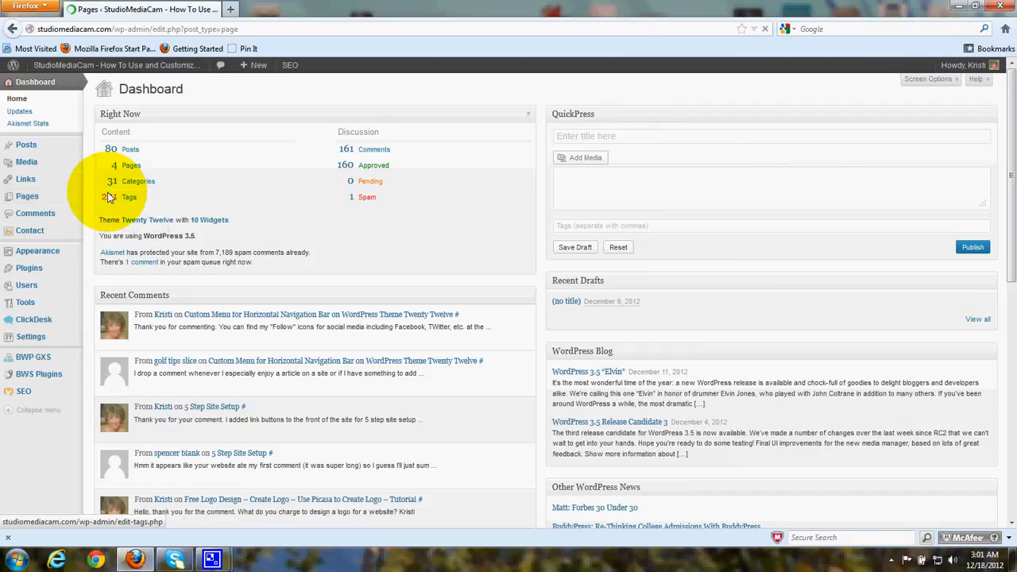
{"action": "left_click", "coordinate": [27, 196]}
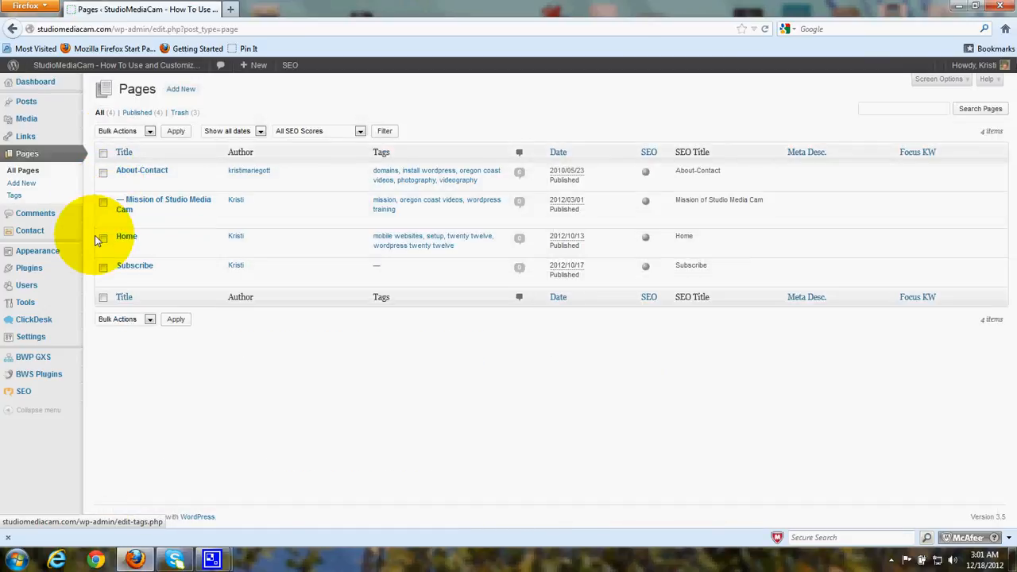
{"action": "left_click", "coordinate": [121, 248]}
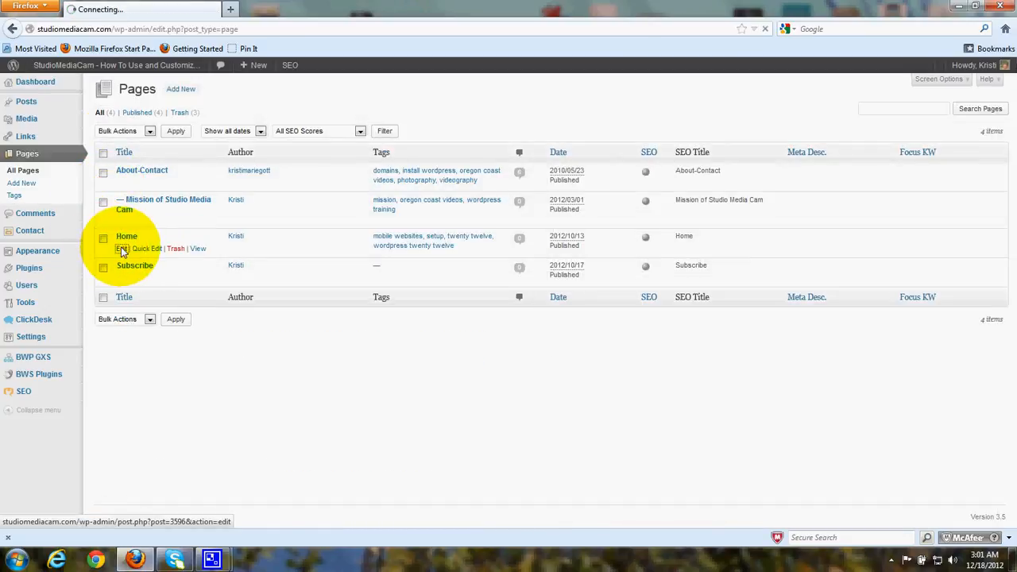
{"action": "mouse_move", "coordinate": [120, 248]}
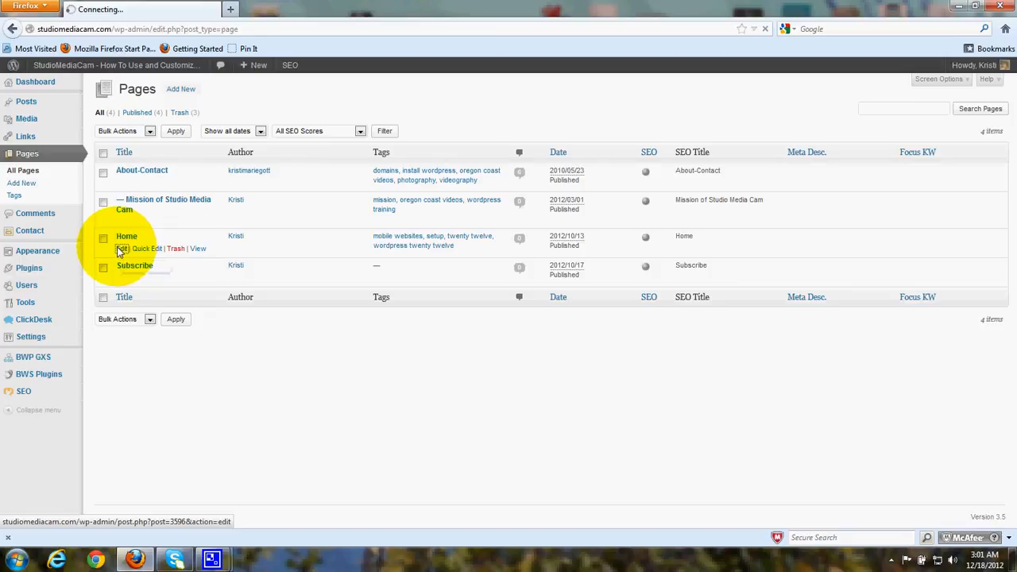
Step: Set the Home page's Page Attributes template to Front Page Template
{"action": "left_click", "coordinate": [120, 247]}
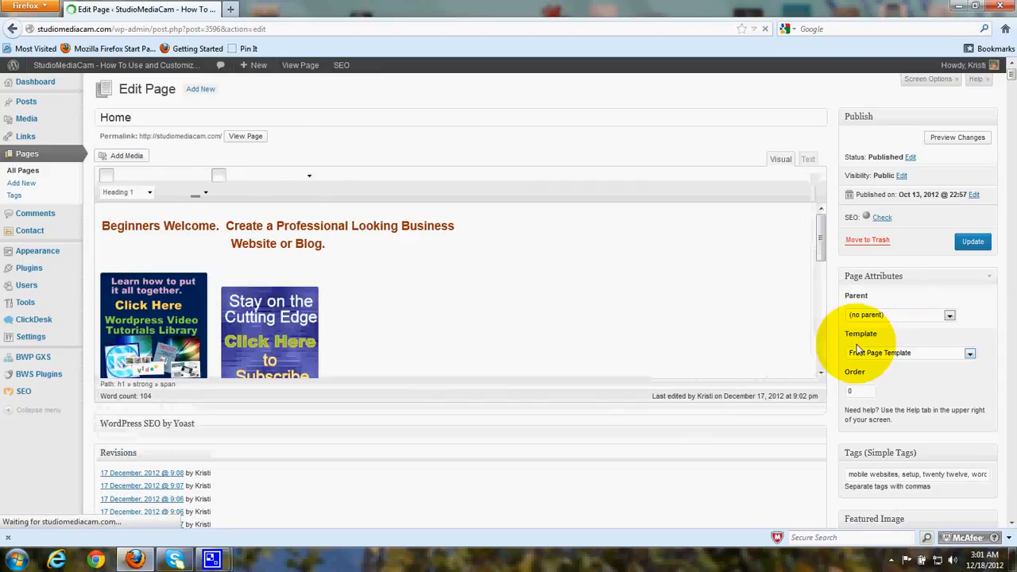
{"action": "left_click", "coordinate": [337, 175]}
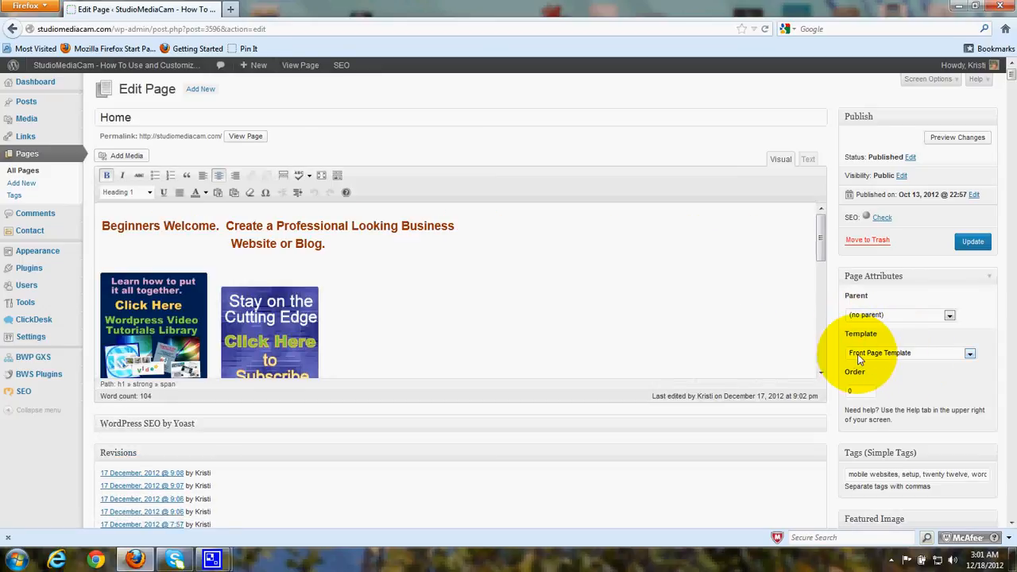
{"action": "mouse_move", "coordinate": [913, 363]}
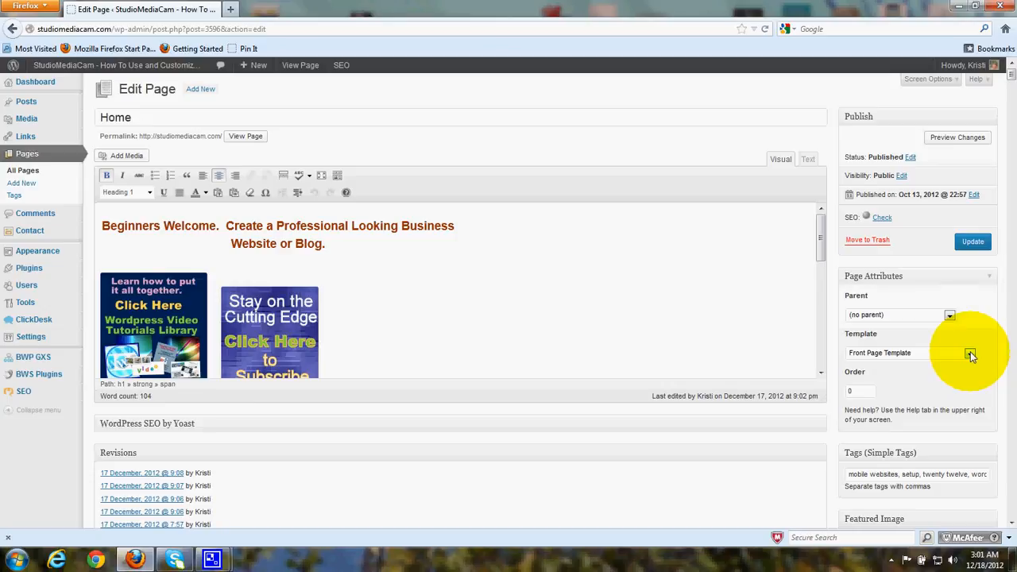
{"action": "left_click", "coordinate": [969, 352]}
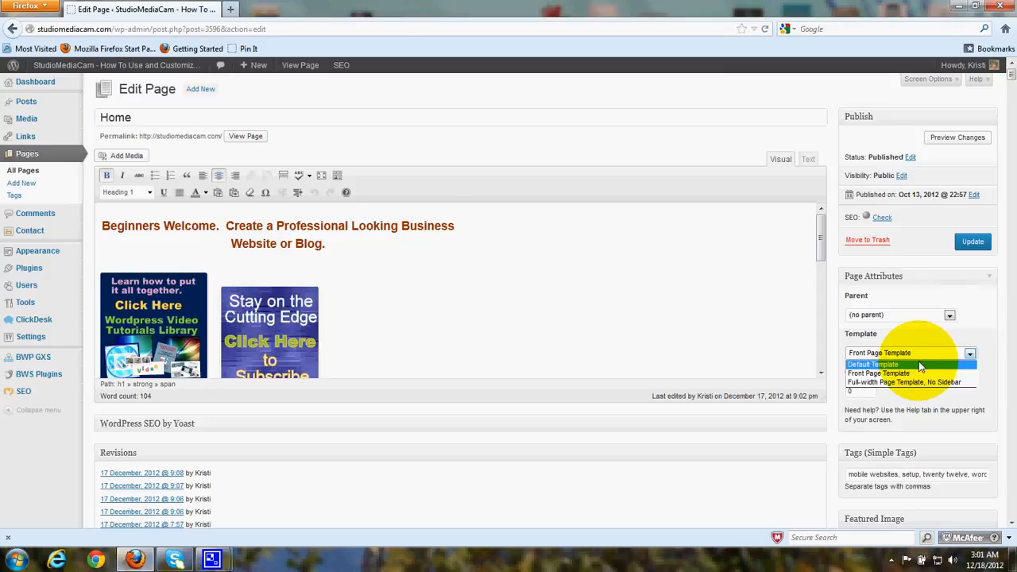
{"action": "mouse_move", "coordinate": [861, 371]}
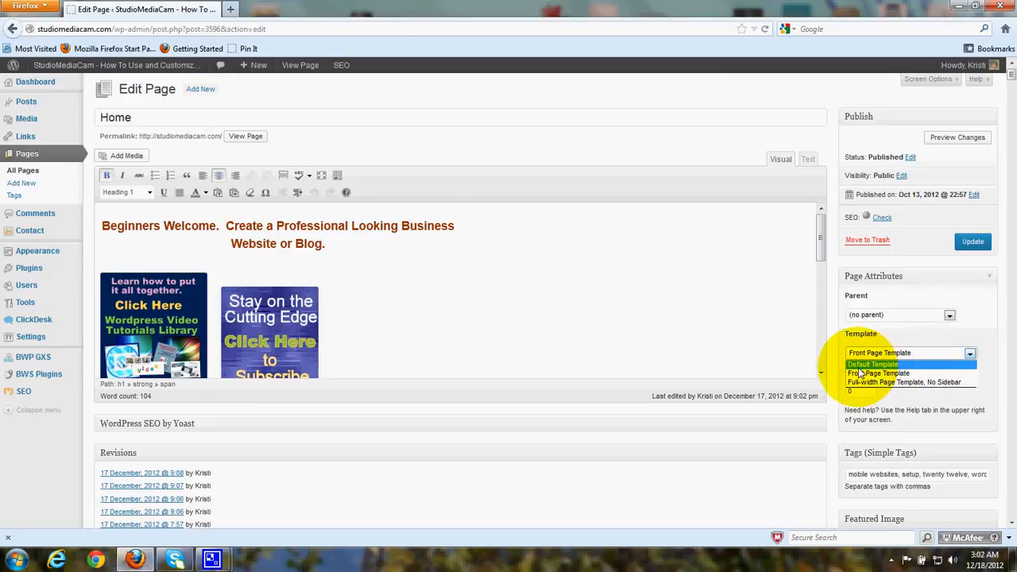
{"action": "mouse_move", "coordinate": [873, 372]}
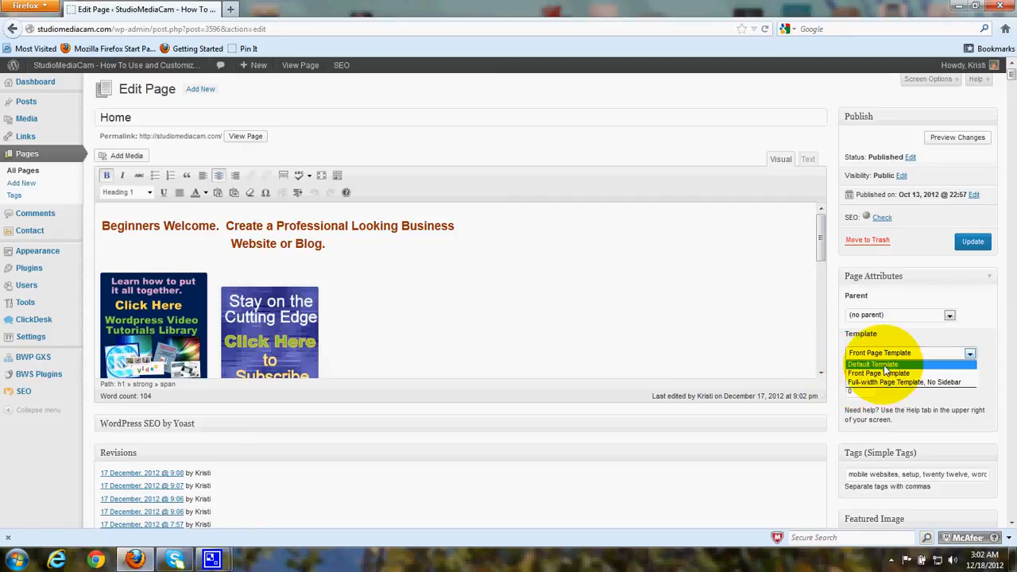
{"action": "mouse_move", "coordinate": [902, 381]}
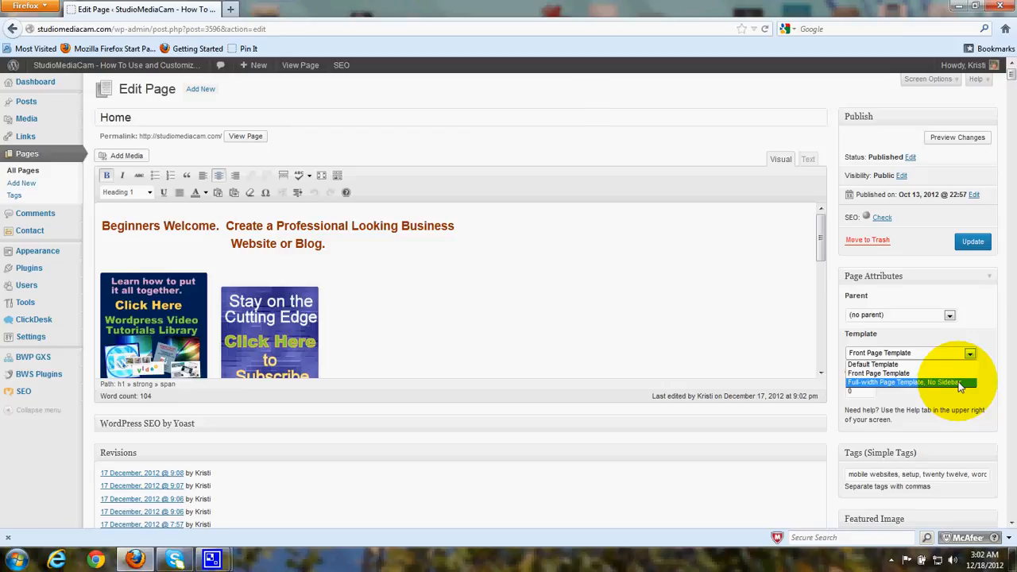
{"action": "mouse_move", "coordinate": [873, 364]}
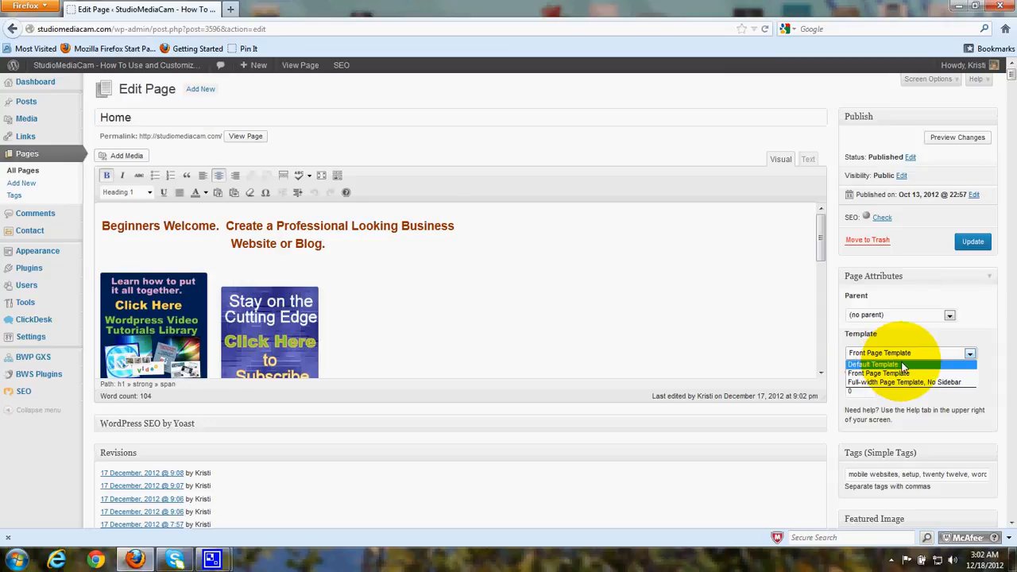
{"action": "mouse_move", "coordinate": [960, 359]}
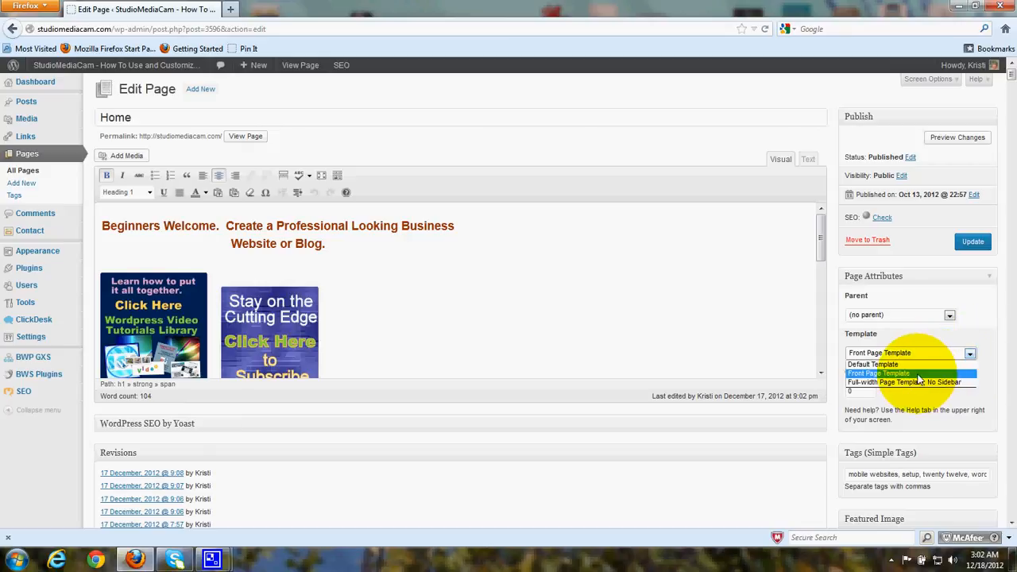
{"action": "left_click", "coordinate": [877, 374]}
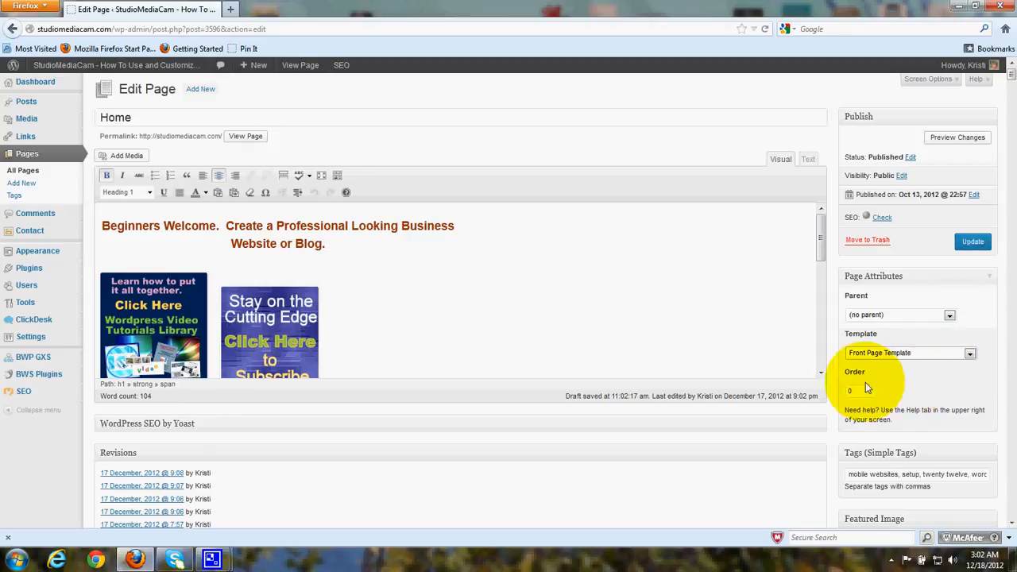
Step: Visit the live front page and check its top navigation including the Blog link
{"action": "left_click", "coordinate": [114, 65]}
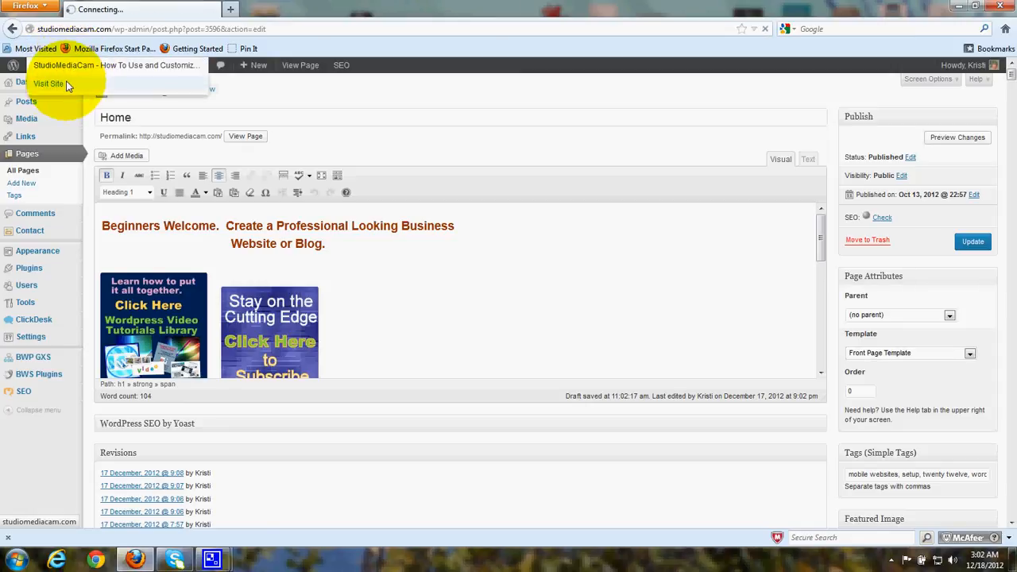
{"action": "left_click", "coordinate": [48, 82]}
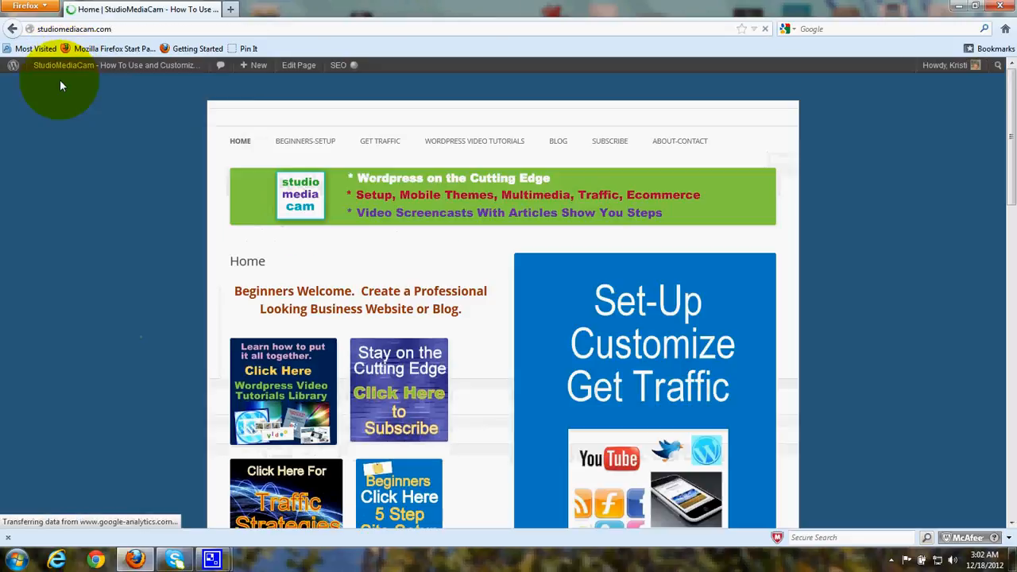
{"action": "mouse_move", "coordinate": [880, 378]}
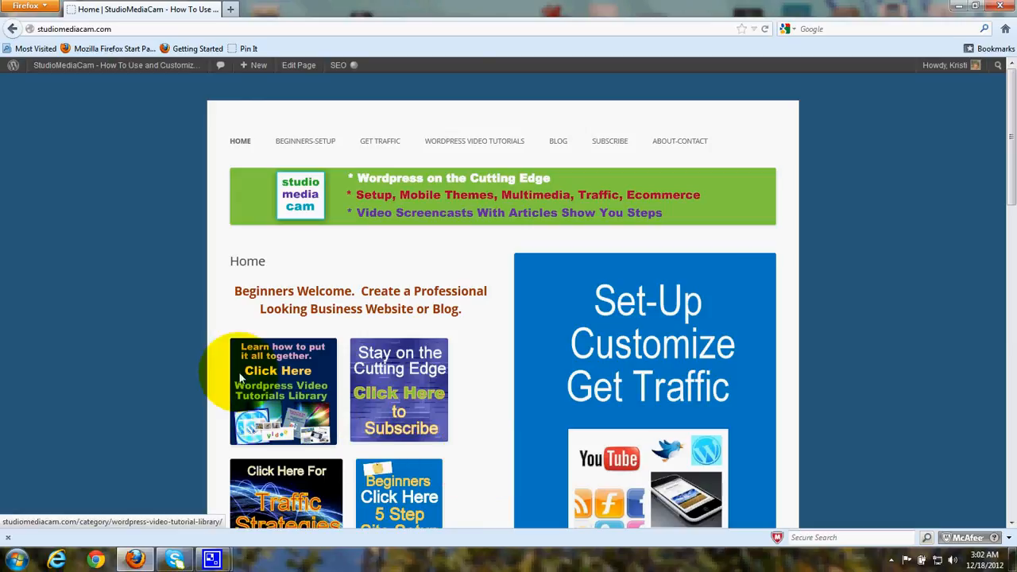
{"action": "mouse_move", "coordinate": [803, 159]}
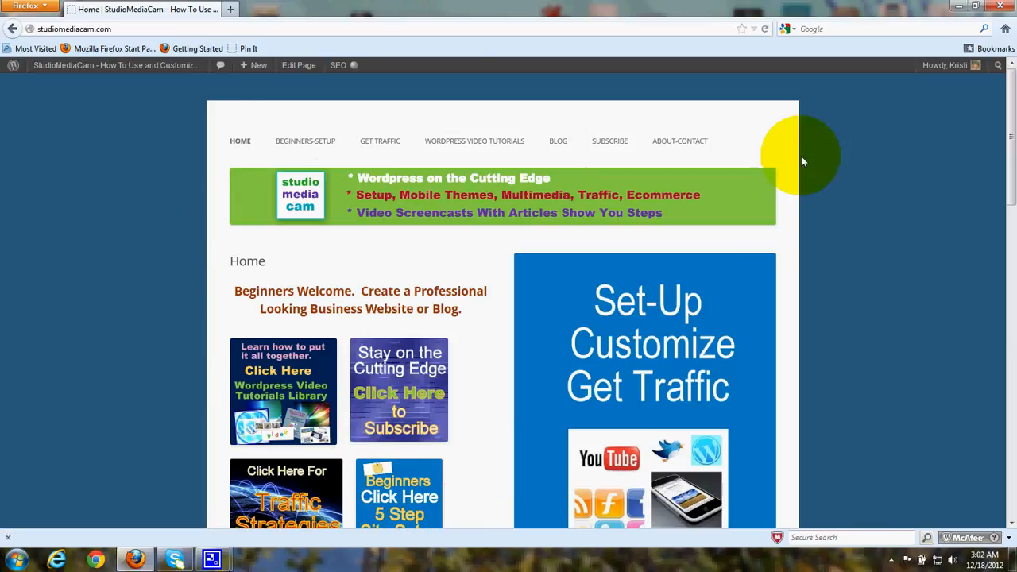
{"action": "mouse_move", "coordinate": [485, 159]}
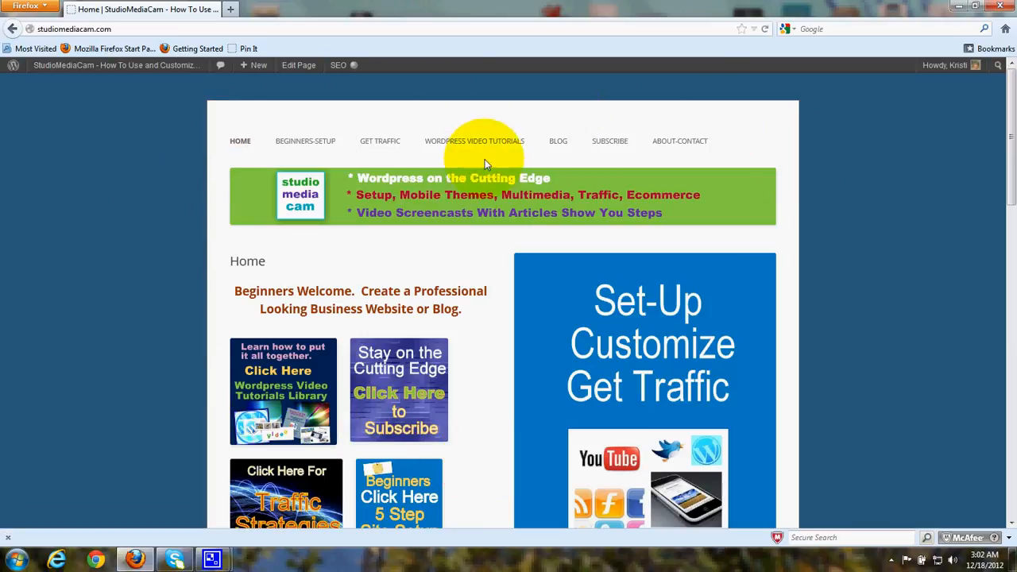
{"action": "mouse_move", "coordinate": [558, 139]}
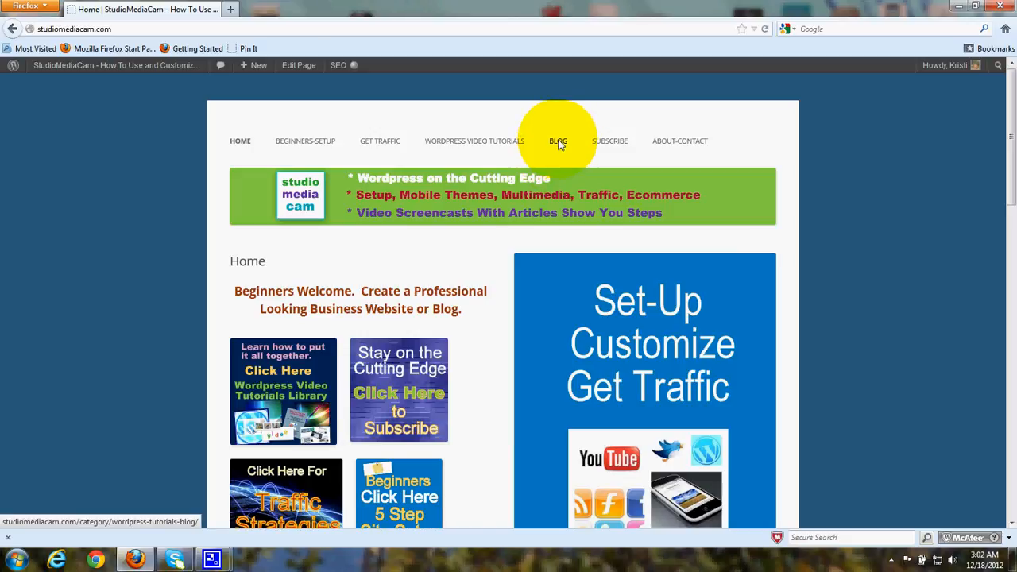
{"action": "mouse_move", "coordinate": [321, 457]}
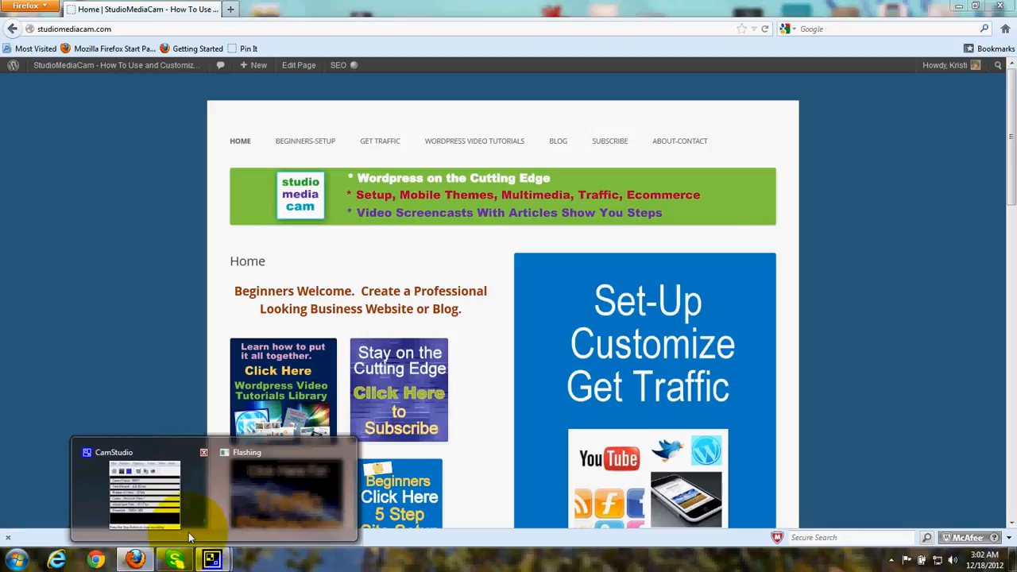
{"action": "left_click", "coordinate": [145, 489]}
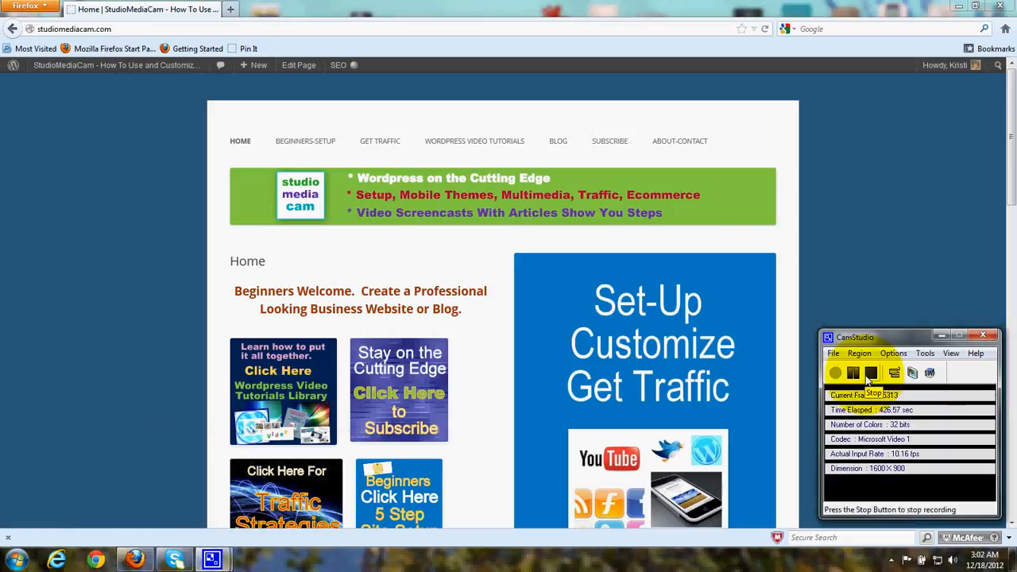
{"action": "mouse_move", "coordinate": [871, 373]}
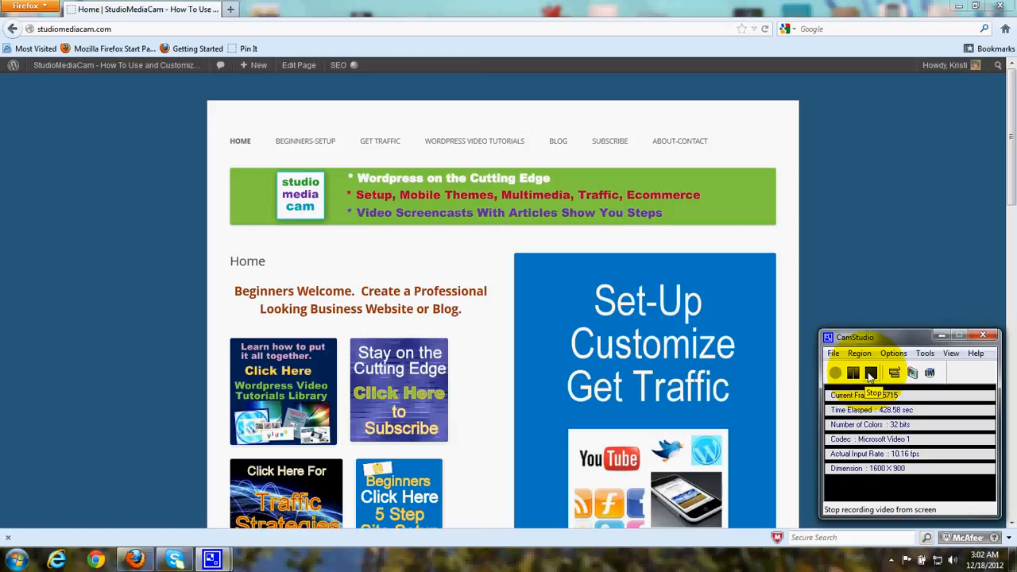